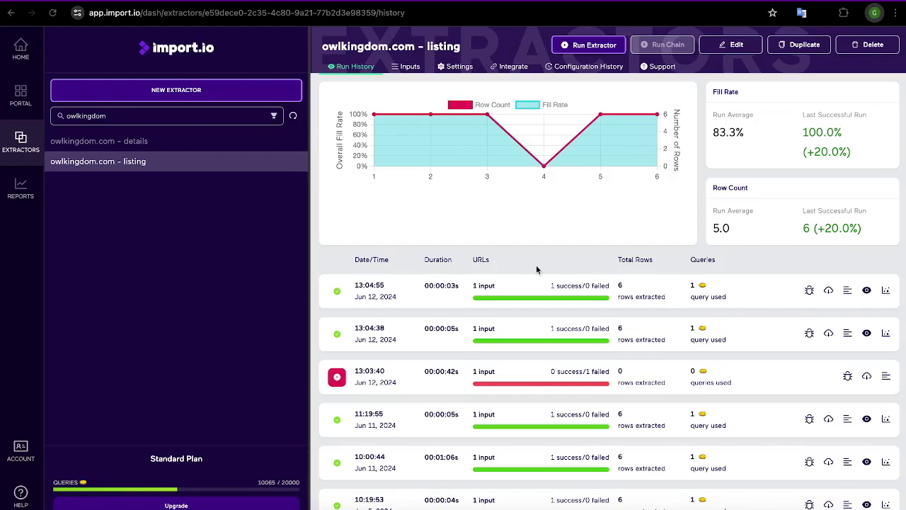
{"action": "mouse_move", "coordinate": [513, 229]}
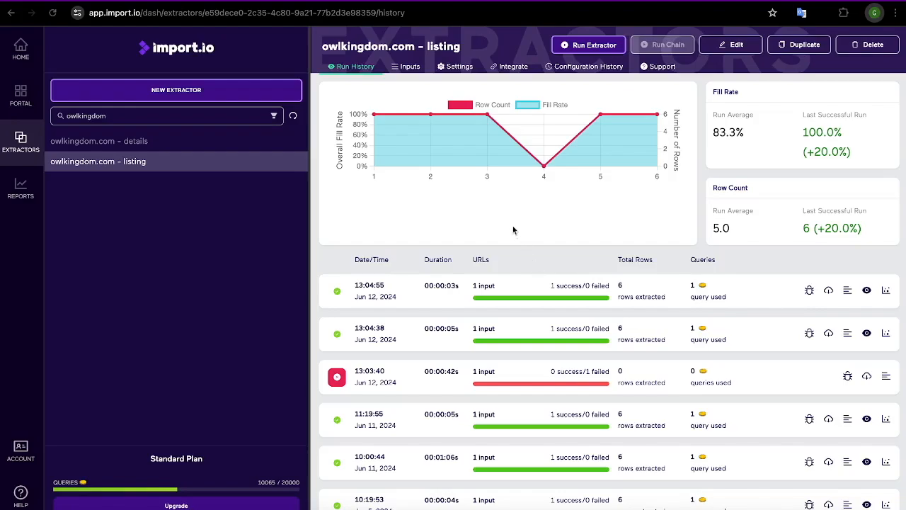
{"action": "mouse_move", "coordinate": [431, 140]}
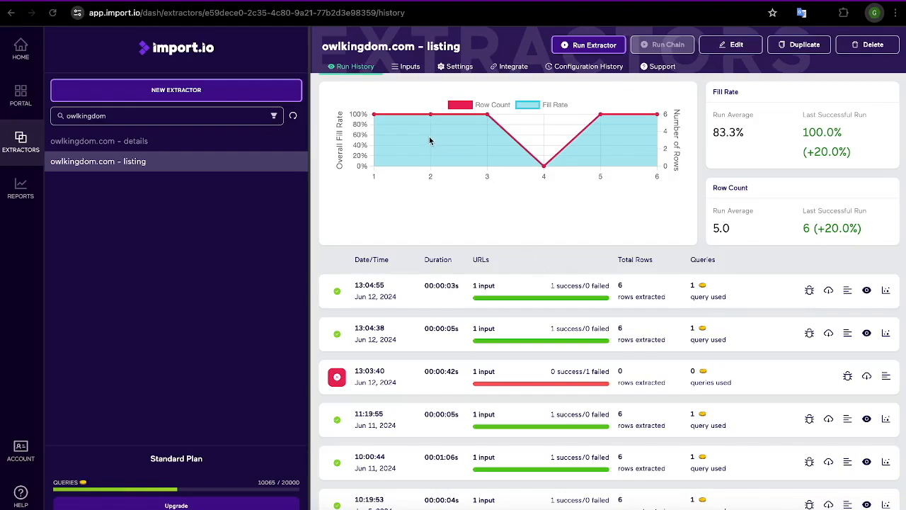
{"action": "mouse_move", "coordinate": [415, 125]}
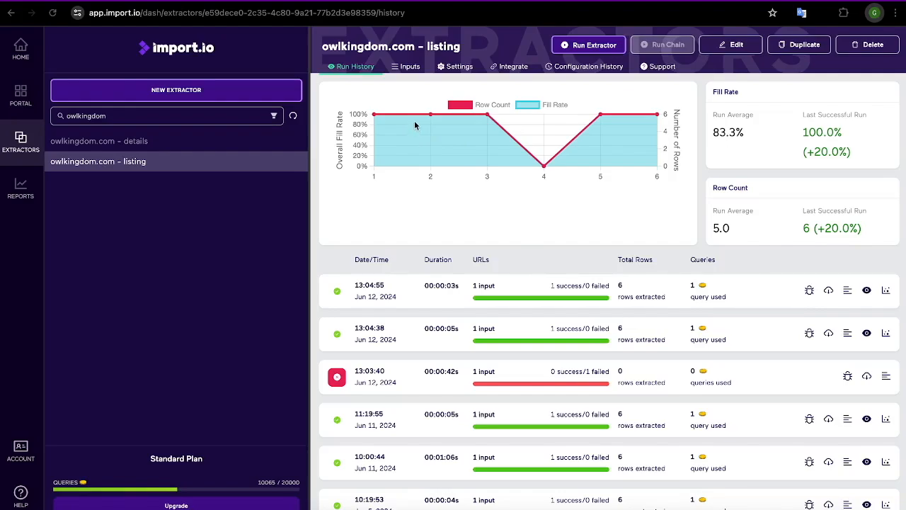
{"action": "mouse_move", "coordinate": [419, 105]}
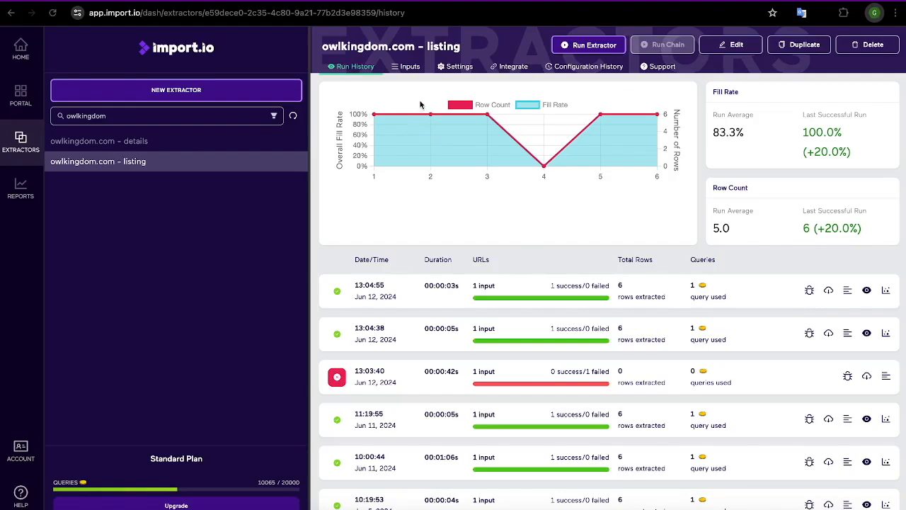
{"action": "mouse_move", "coordinate": [421, 106]}
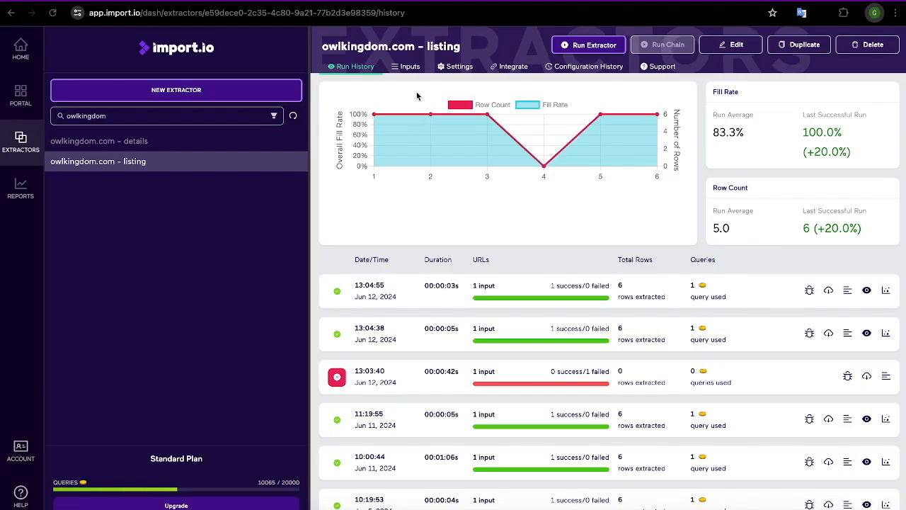
{"action": "mouse_move", "coordinate": [394, 76]}
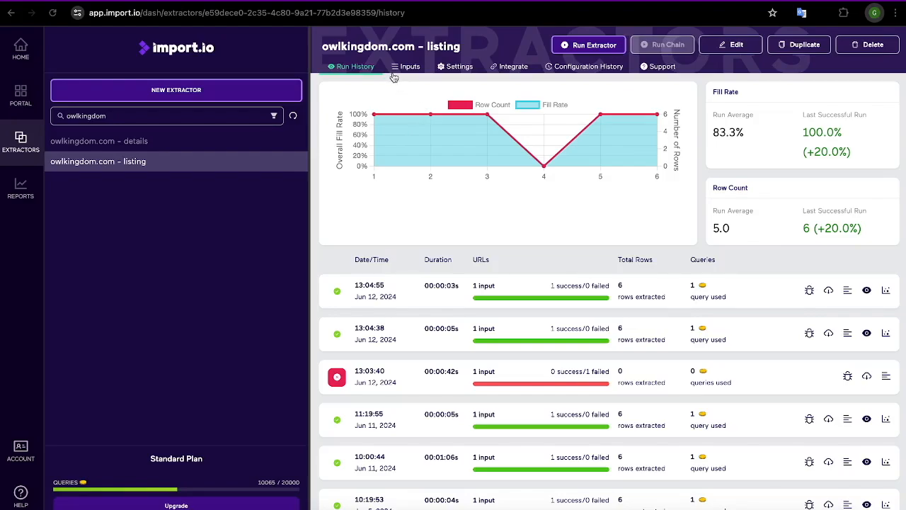
{"action": "mouse_move", "coordinate": [433, 90]}
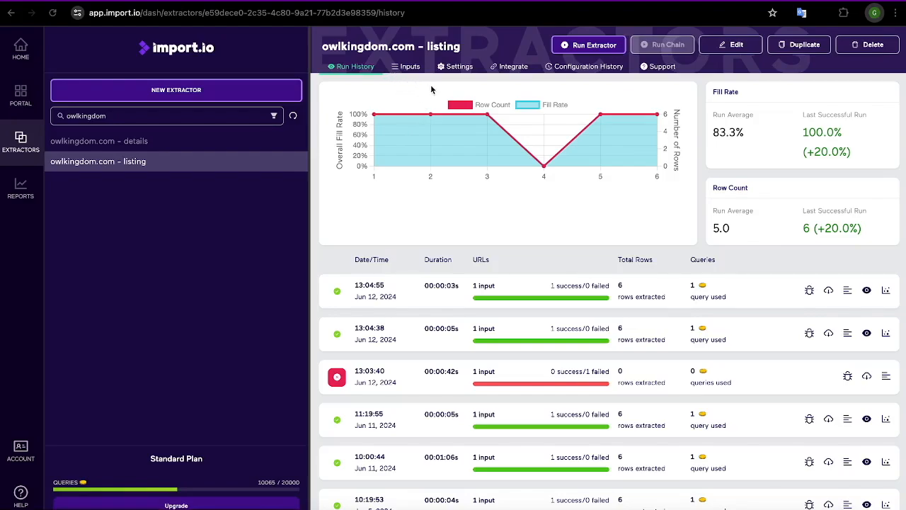
{"action": "mouse_move", "coordinate": [455, 71]}
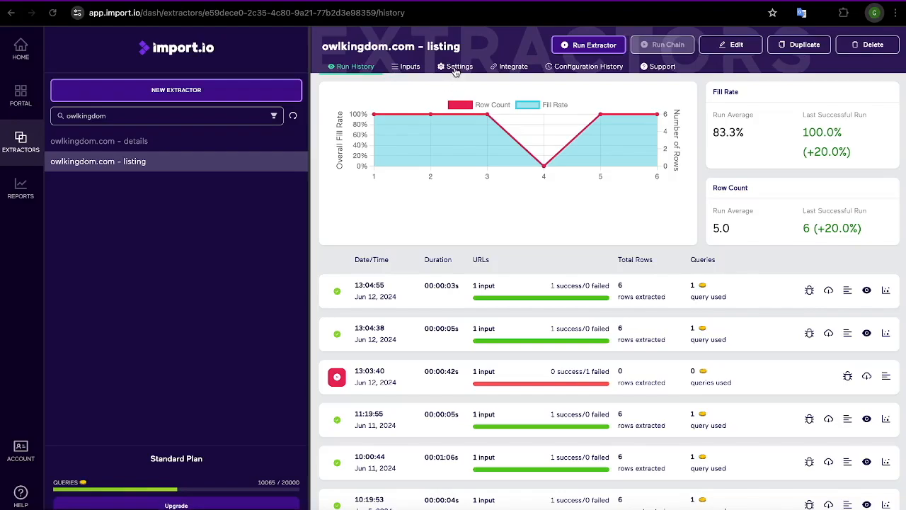
{"action": "mouse_move", "coordinate": [425, 96]}
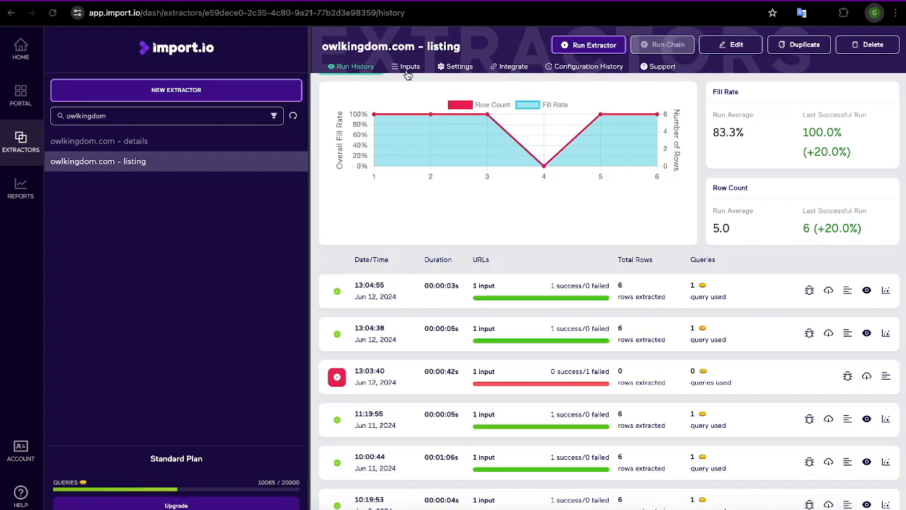
- Show the listing extractor's Inputs page with its single owlkingdom.com URL
{"action": "left_click", "coordinate": [410, 66]}
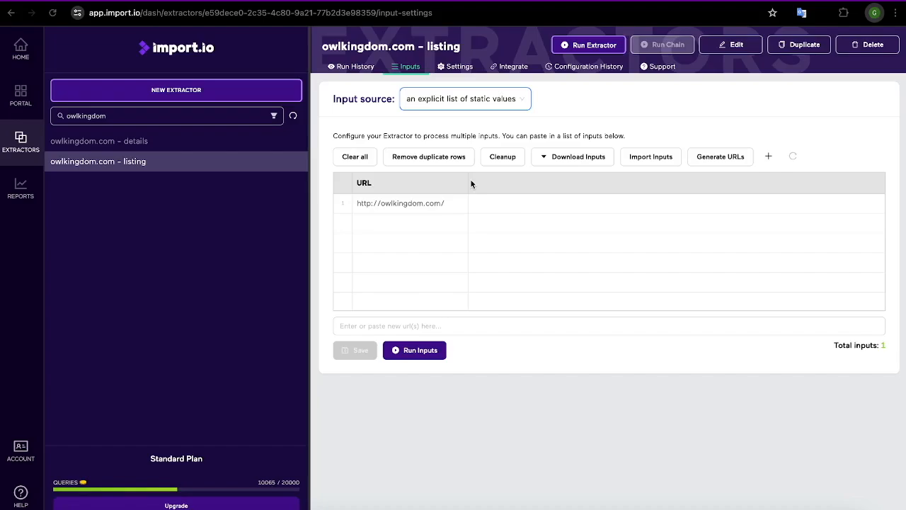
{"action": "mouse_move", "coordinate": [355, 156]}
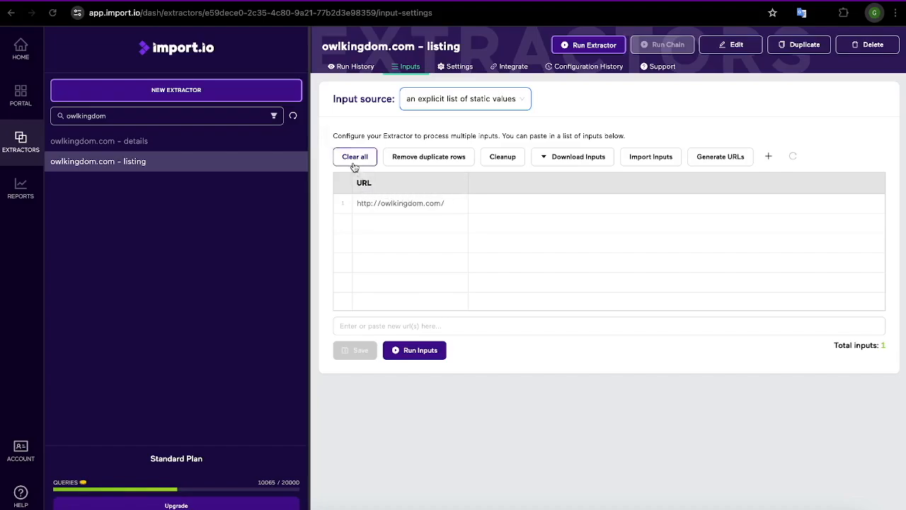
{"action": "mouse_move", "coordinate": [354, 156]}
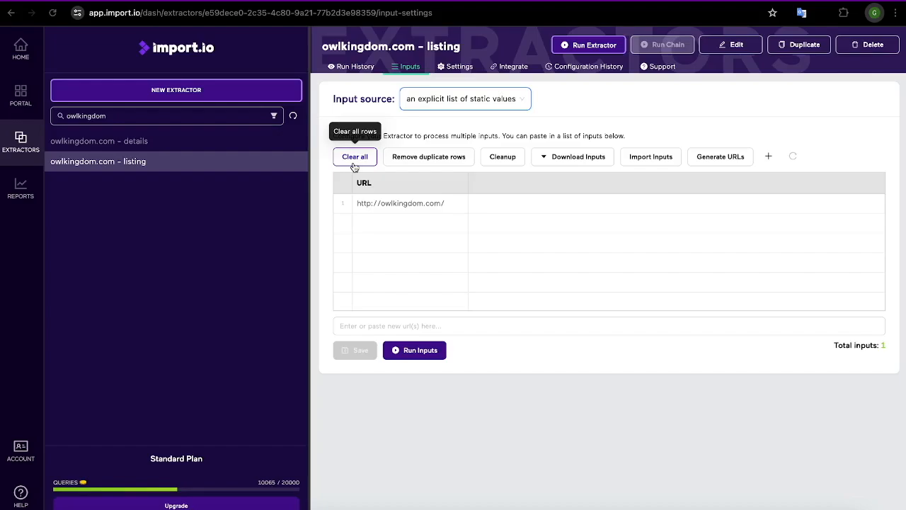
{"action": "mouse_move", "coordinate": [429, 170]}
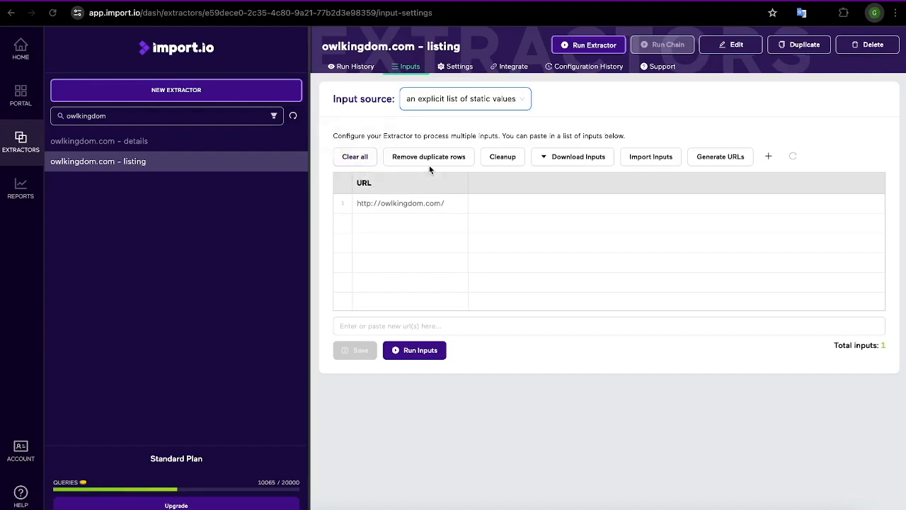
{"action": "mouse_move", "coordinate": [428, 157]}
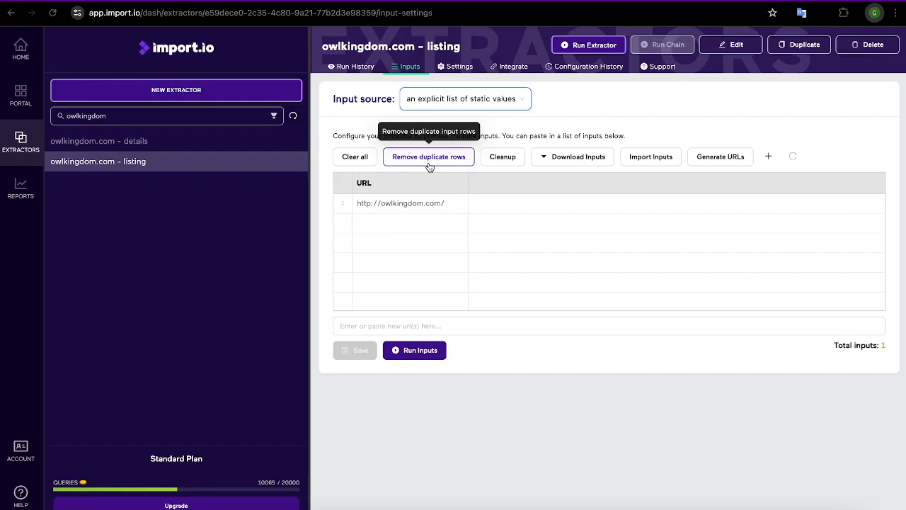
{"action": "mouse_move", "coordinate": [456, 189]}
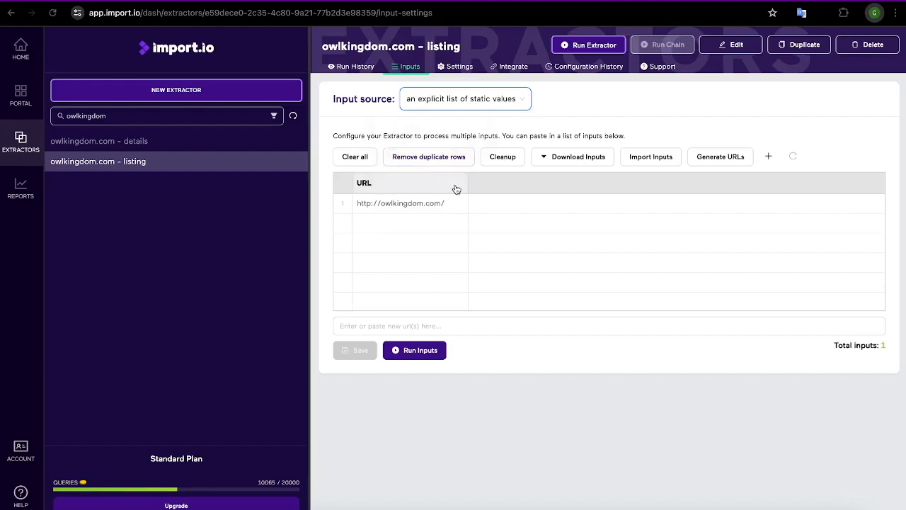
{"action": "mouse_move", "coordinate": [502, 157]}
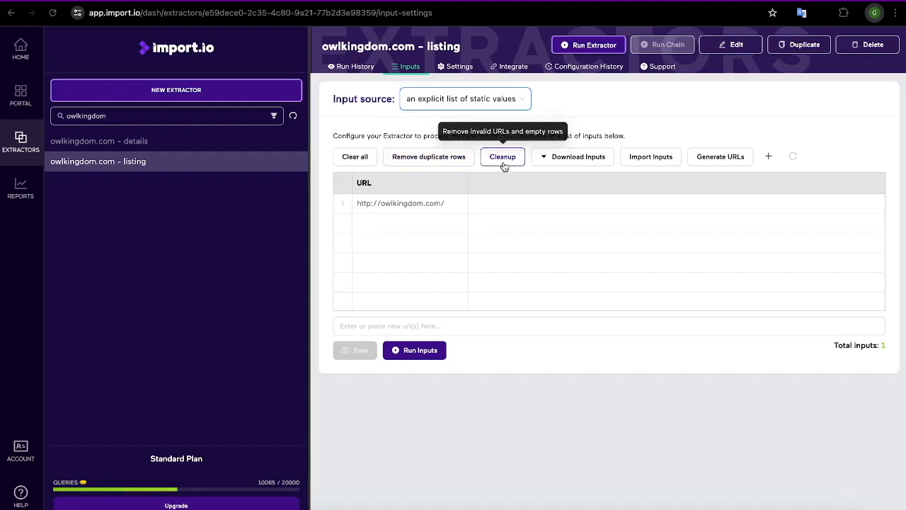
{"action": "mouse_move", "coordinate": [572, 157]}
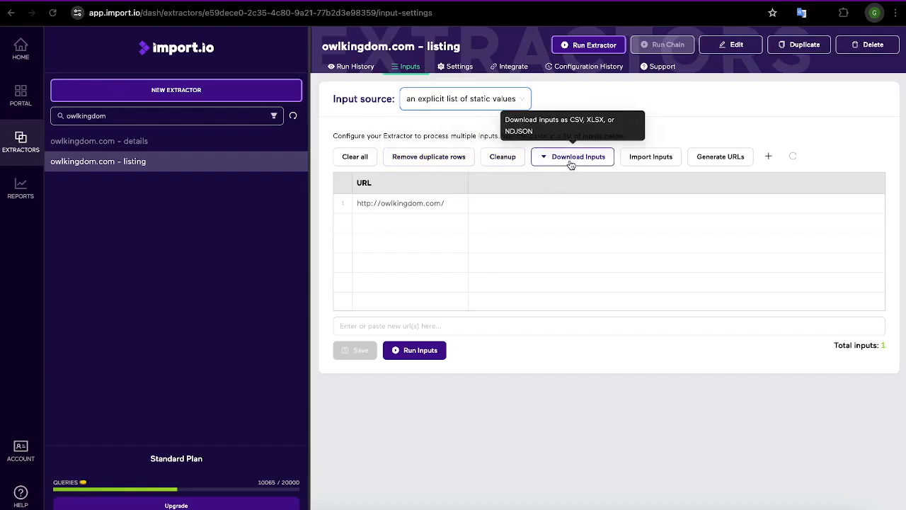
{"action": "left_click", "coordinate": [572, 157]}
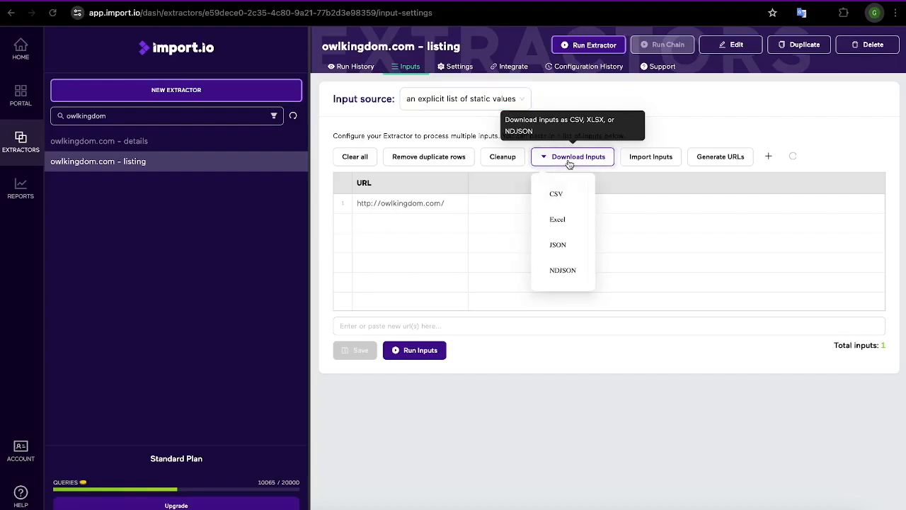
{"action": "mouse_move", "coordinate": [563, 269]}
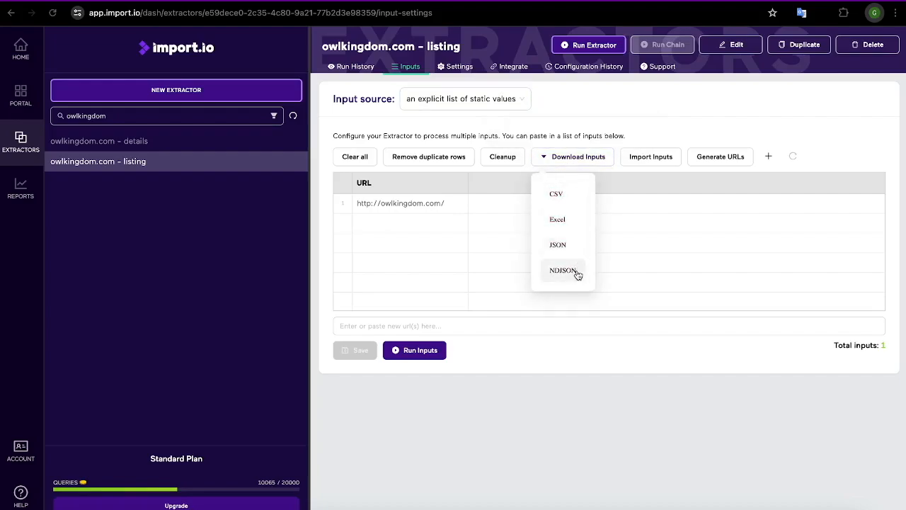
{"action": "mouse_move", "coordinate": [574, 169]}
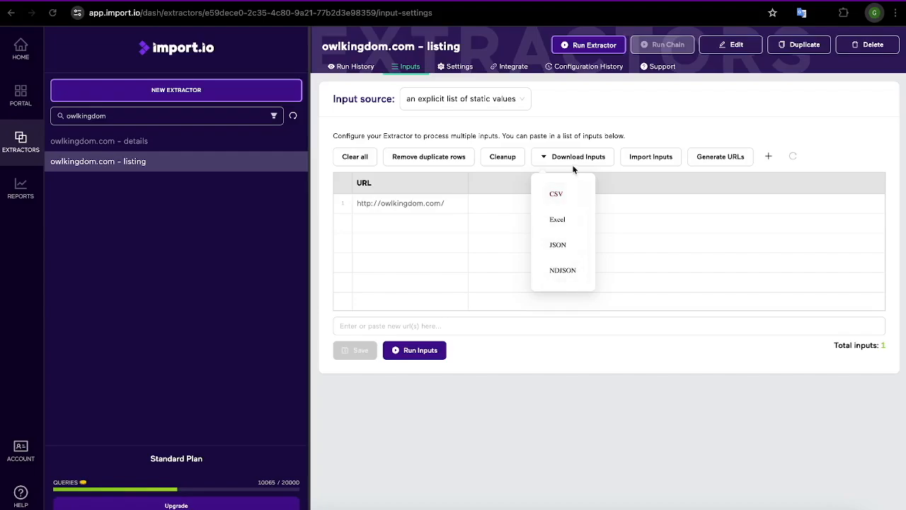
{"action": "left_click", "coordinate": [632, 184]}
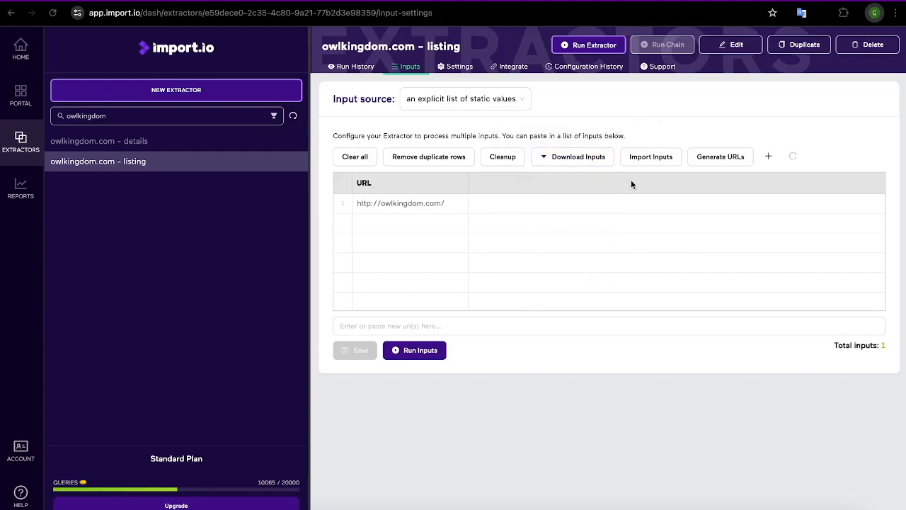
{"action": "mouse_move", "coordinate": [650, 157]}
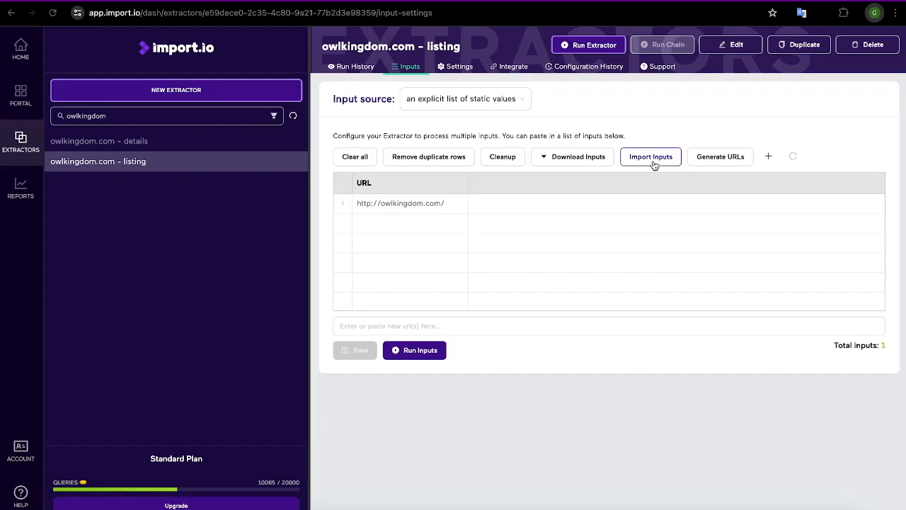
{"action": "mouse_move", "coordinate": [678, 186]}
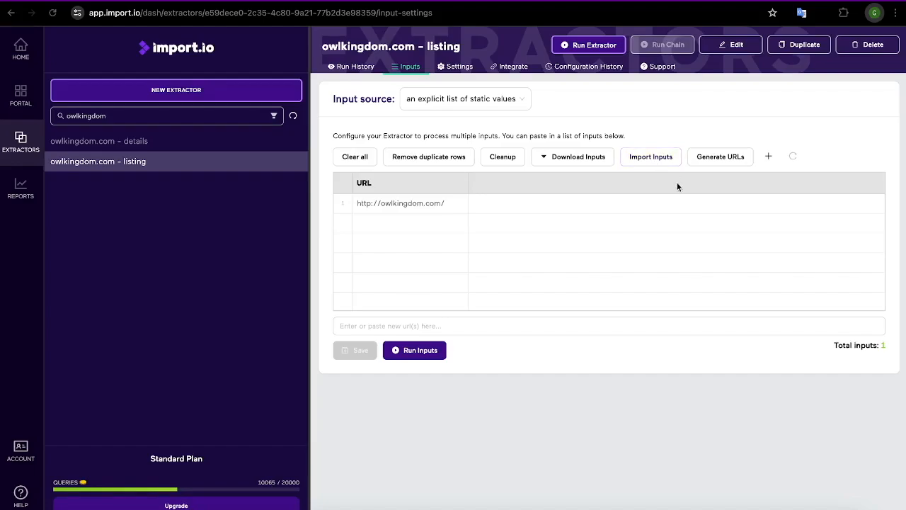
{"action": "mouse_move", "coordinate": [720, 157]}
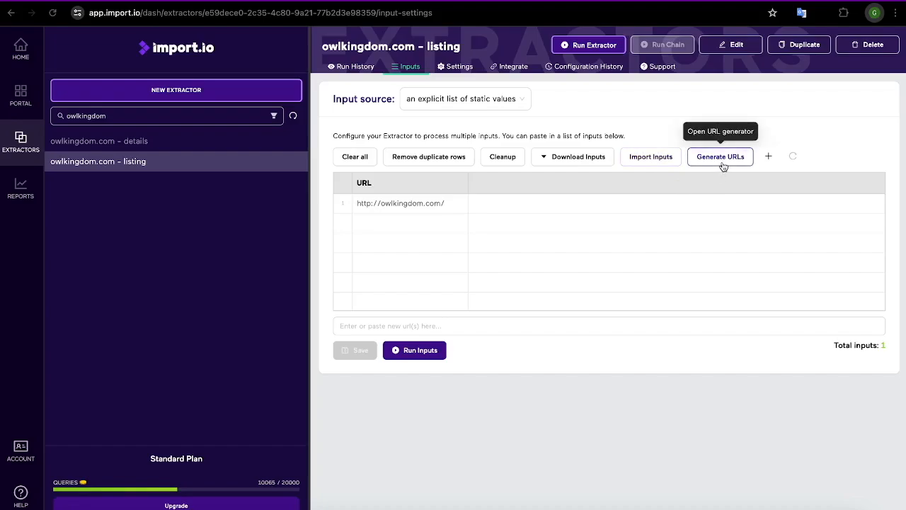
- Open the URL Generator dialog for the listing extractor
{"action": "left_click", "coordinate": [720, 157]}
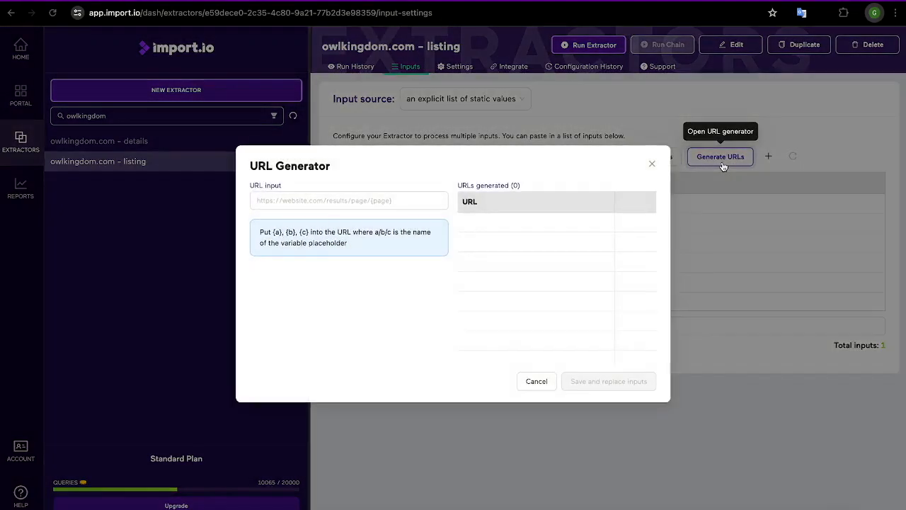
{"action": "mouse_move", "coordinate": [345, 253]}
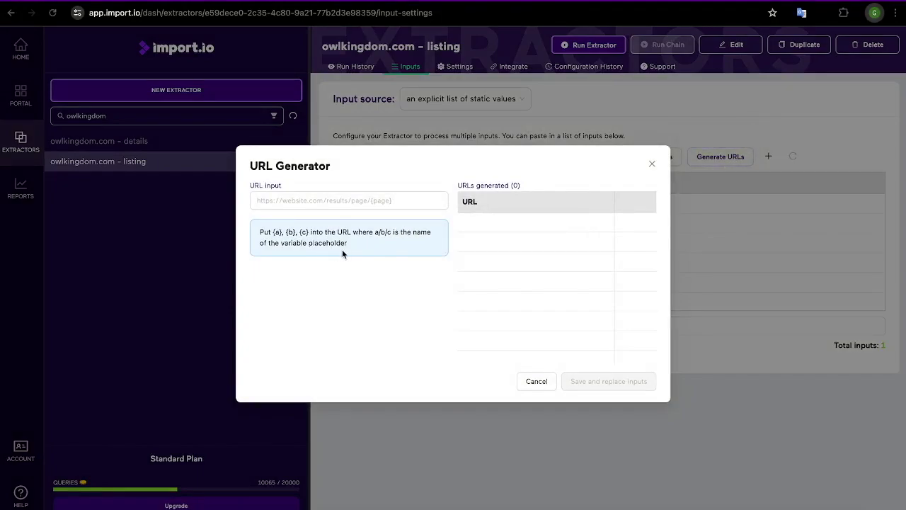
{"action": "mouse_move", "coordinate": [359, 256]}
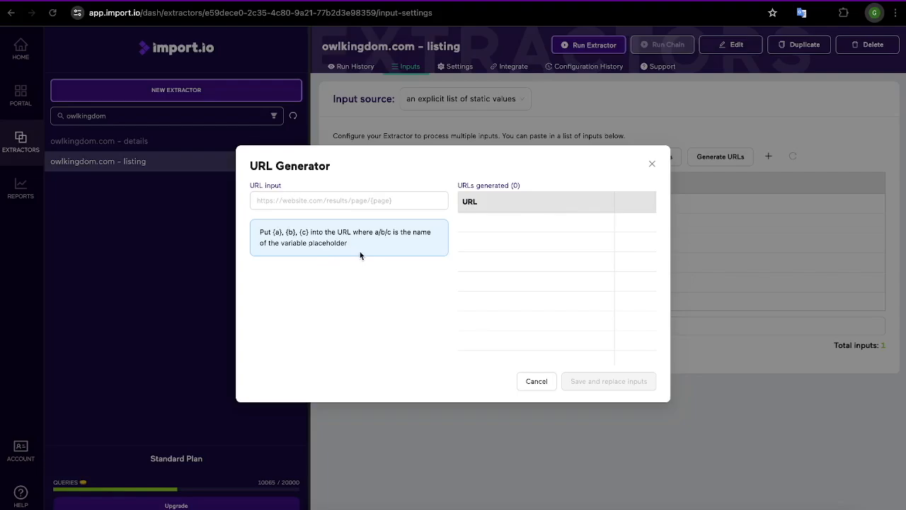
{"action": "mouse_move", "coordinate": [652, 164]}
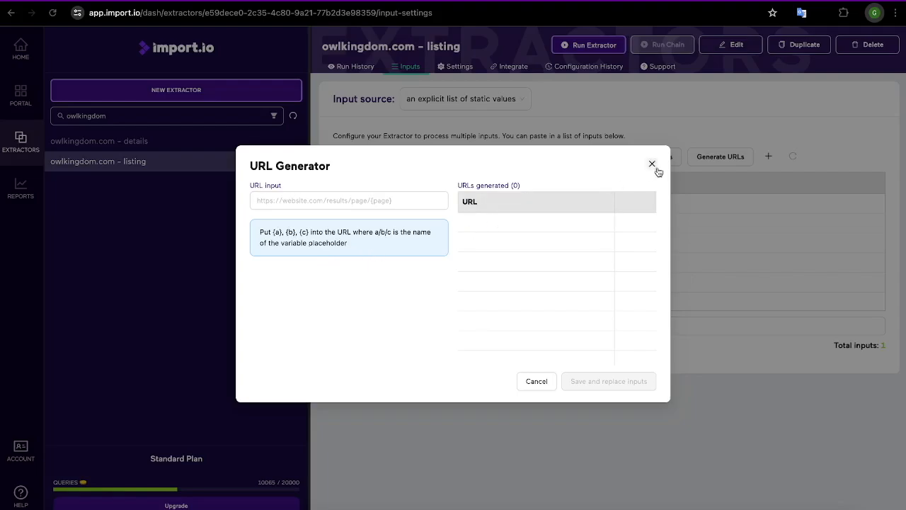
{"action": "left_click", "coordinate": [651, 164]}
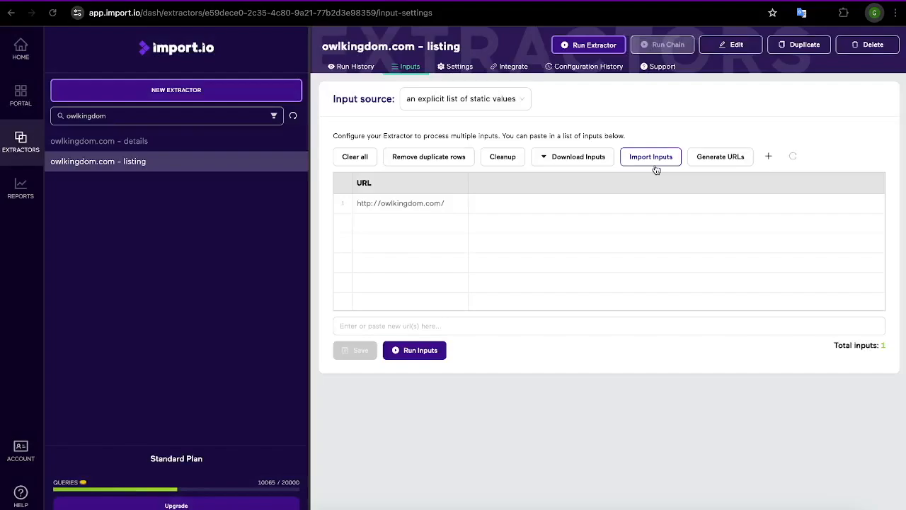
{"action": "mouse_move", "coordinate": [773, 173]}
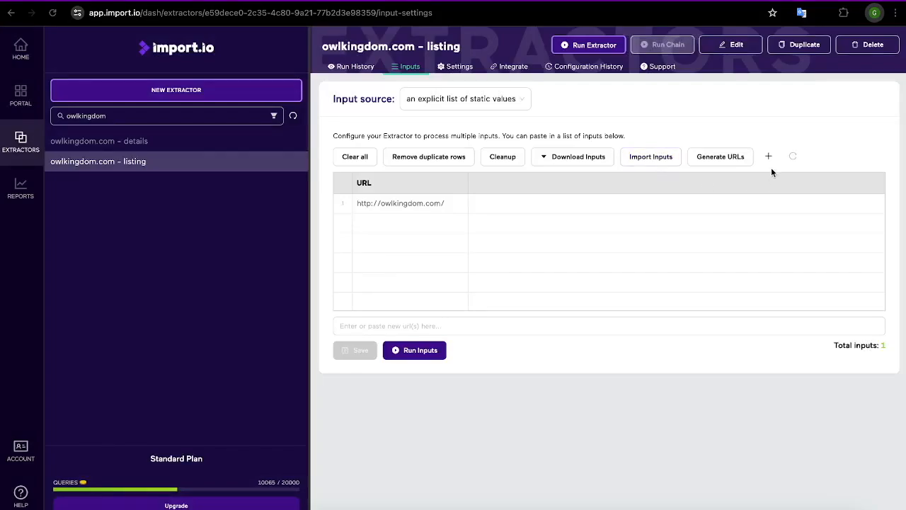
{"action": "mouse_move", "coordinate": [768, 157]}
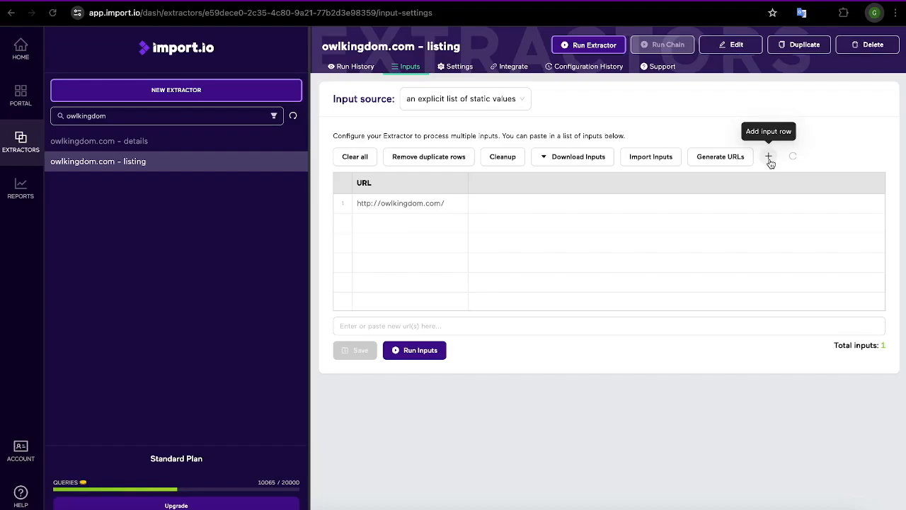
{"action": "left_click", "coordinate": [767, 157]}
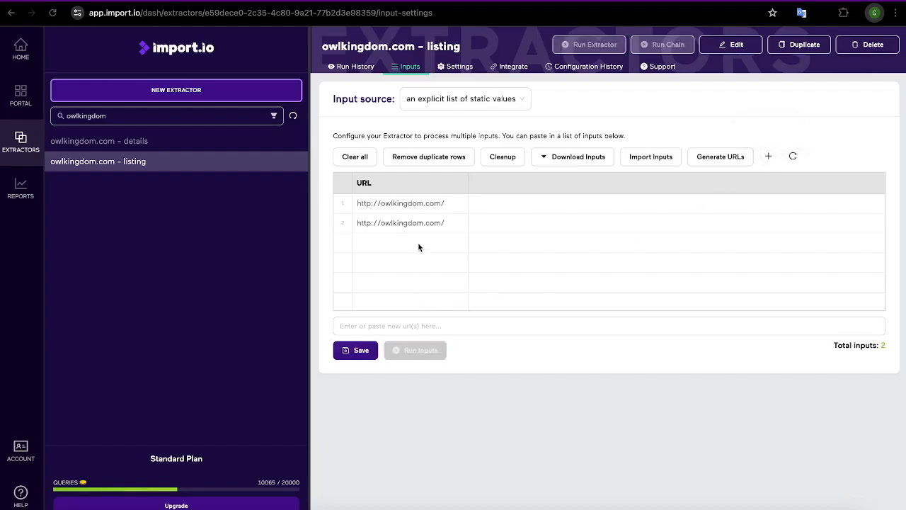
{"action": "mouse_move", "coordinate": [409, 228]}
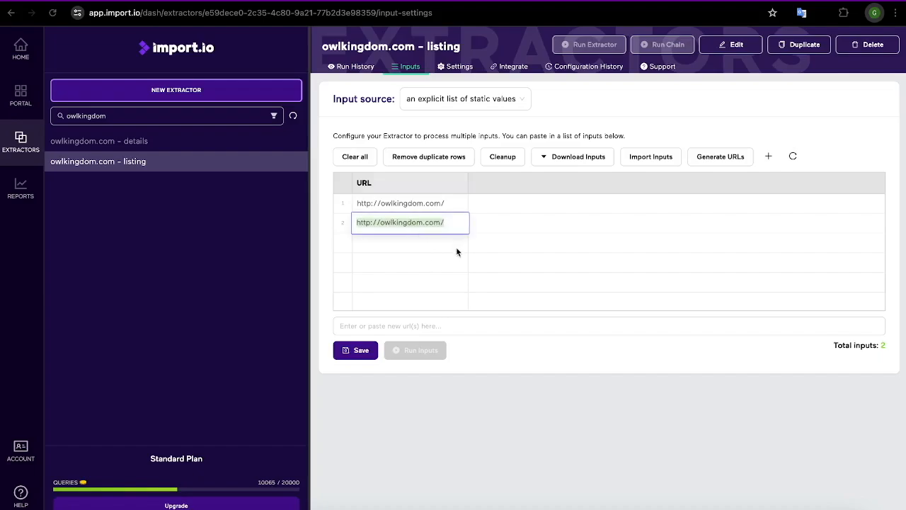
{"action": "left_click", "coordinate": [435, 281]}
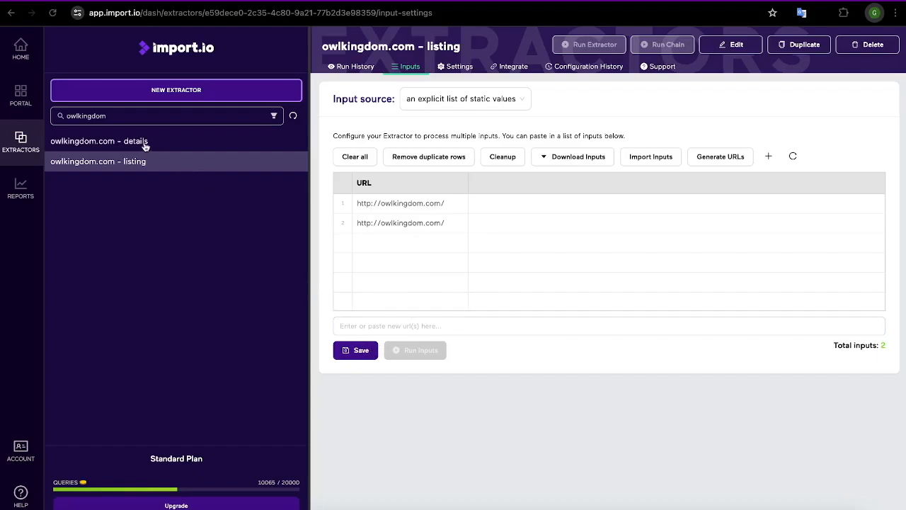
- Select the owlkingdom.com - details extractor and view its Inputs page
{"action": "left_click", "coordinate": [99, 141]}
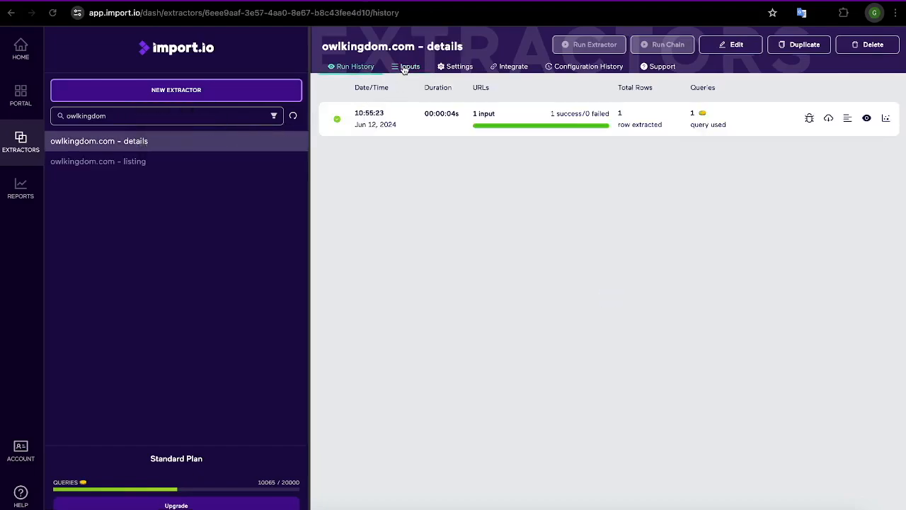
{"action": "left_click", "coordinate": [410, 66]}
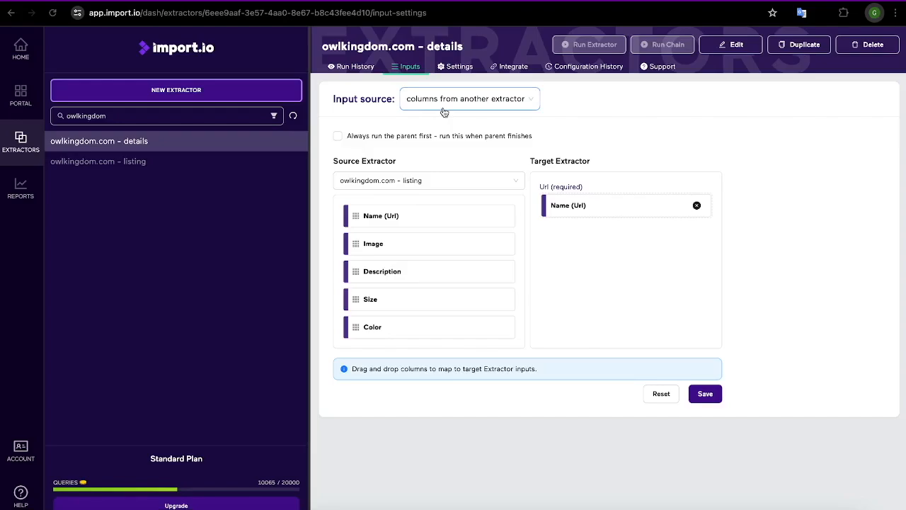
{"action": "mouse_move", "coordinate": [471, 112]}
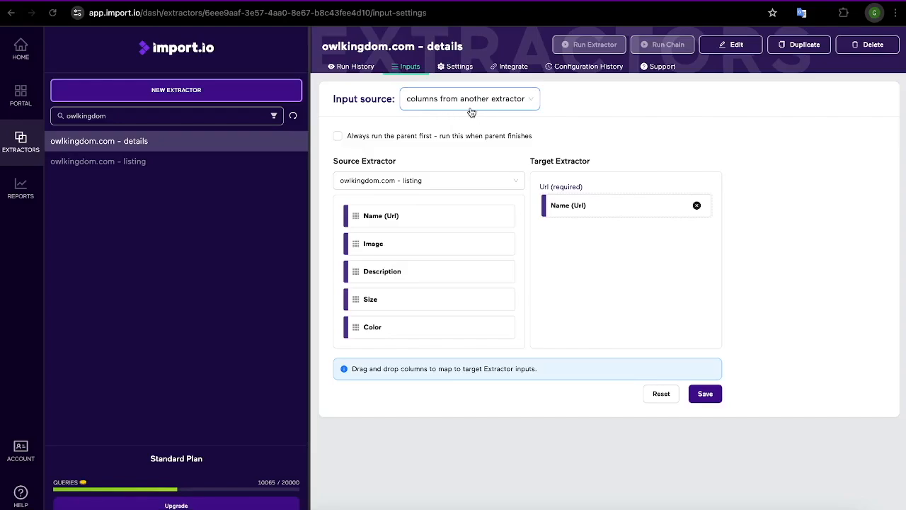
{"action": "mouse_move", "coordinate": [519, 110]}
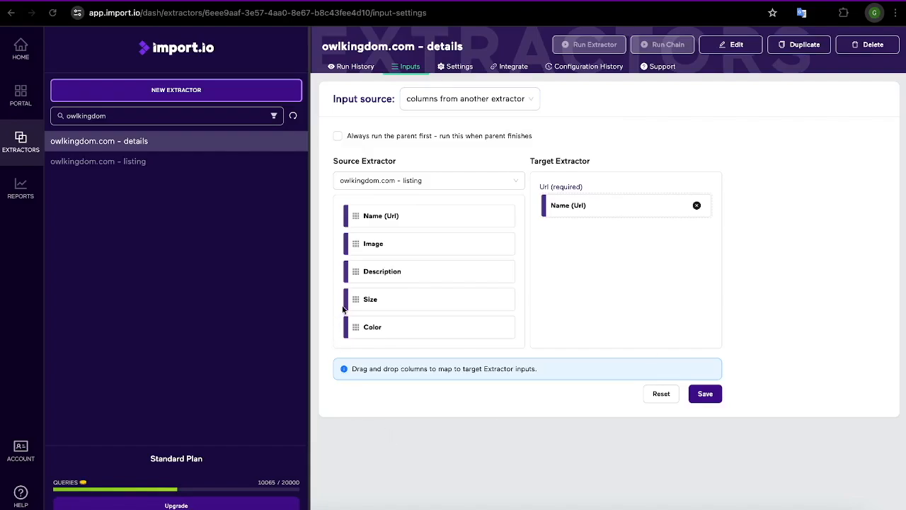
{"action": "mouse_move", "coordinate": [343, 198]}
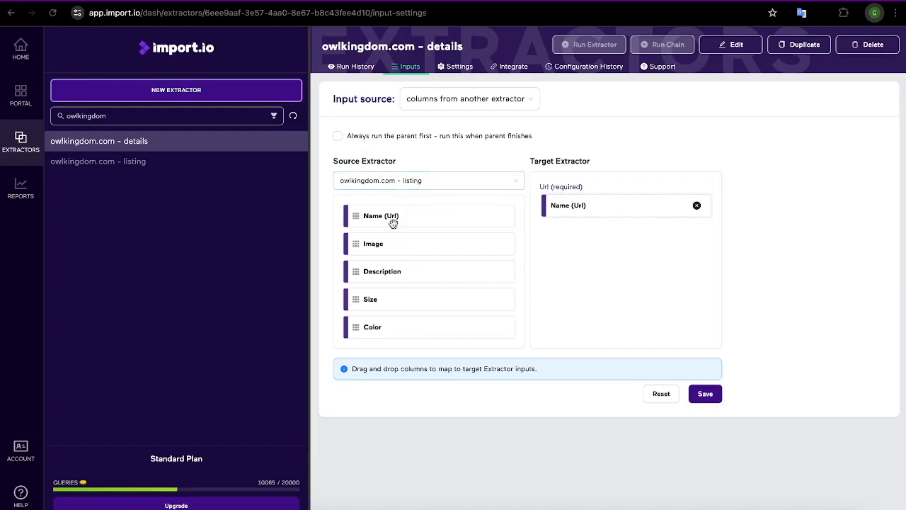
- Map Name (Url) onto the required Url input and save, leaving 'Always run the parent first' unchecked
{"action": "left_click_drag", "start_coordinate": [381, 216], "coordinate": [591, 215]}
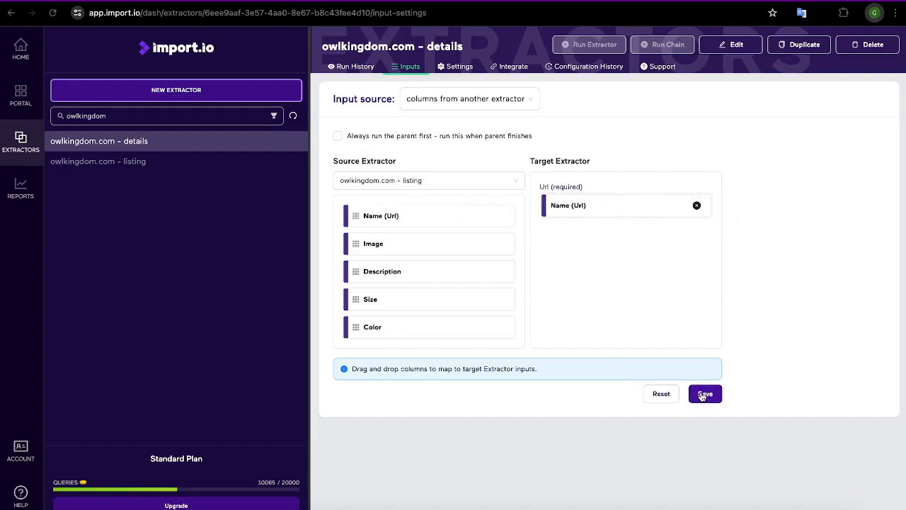
{"action": "left_click", "coordinate": [704, 393]}
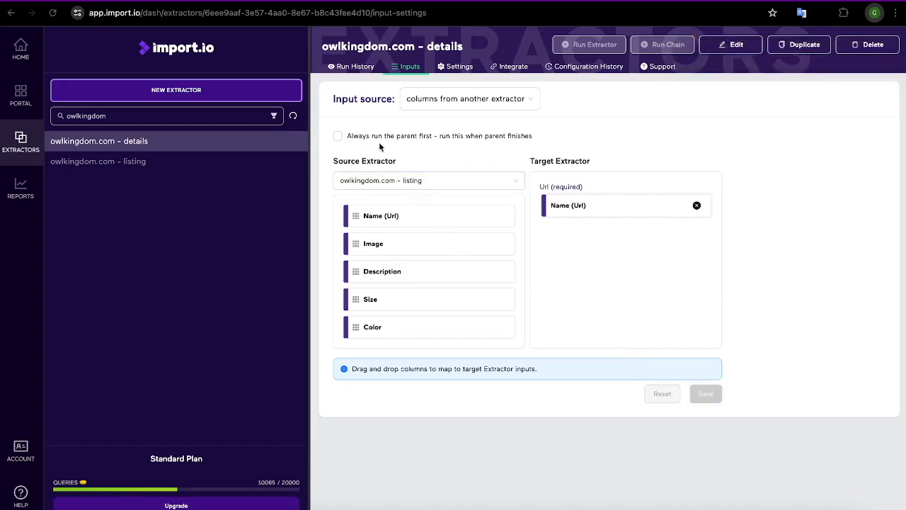
{"action": "mouse_move", "coordinate": [429, 148]}
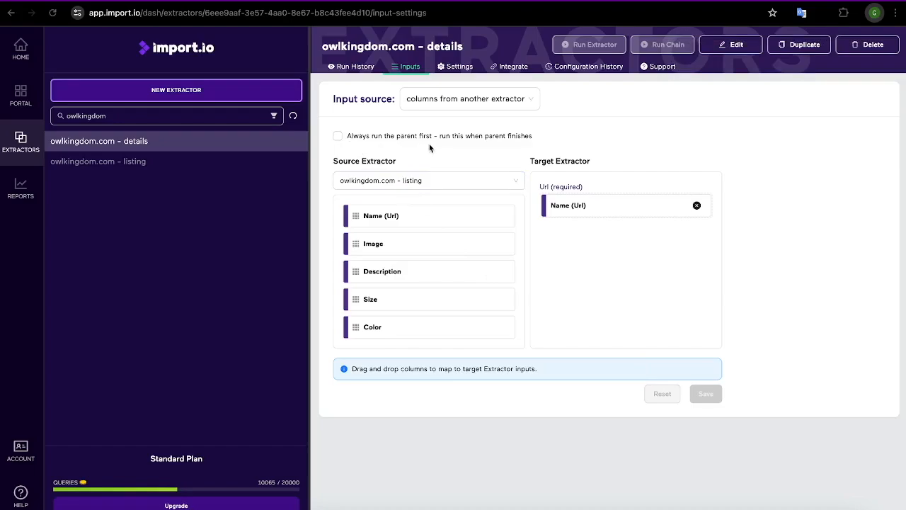
{"action": "mouse_move", "coordinate": [309, 144]}
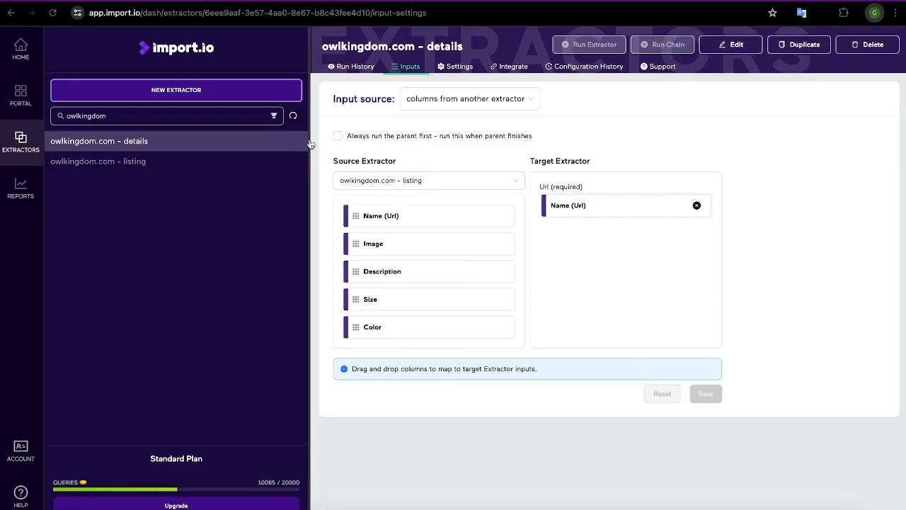
{"action": "left_click", "coordinate": [338, 136]}
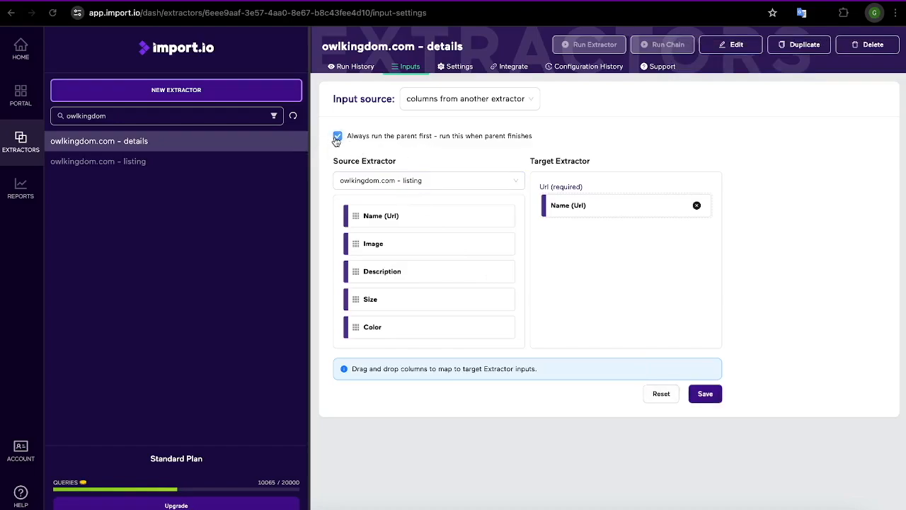
{"action": "left_click", "coordinate": [337, 136]}
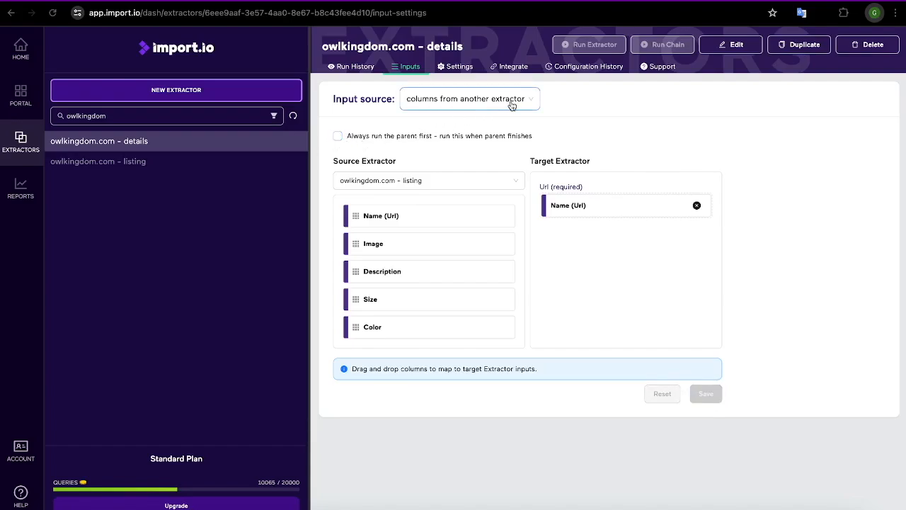
- Source inputs from rows added to the parsehub.com Blogs Change Report, mapping URLs to Url
{"action": "left_click", "coordinate": [470, 99]}
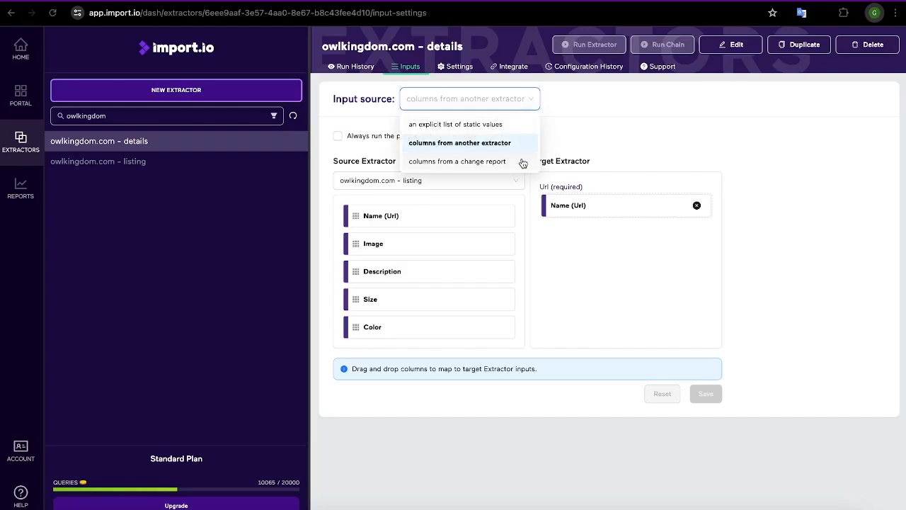
{"action": "left_click", "coordinate": [456, 160]}
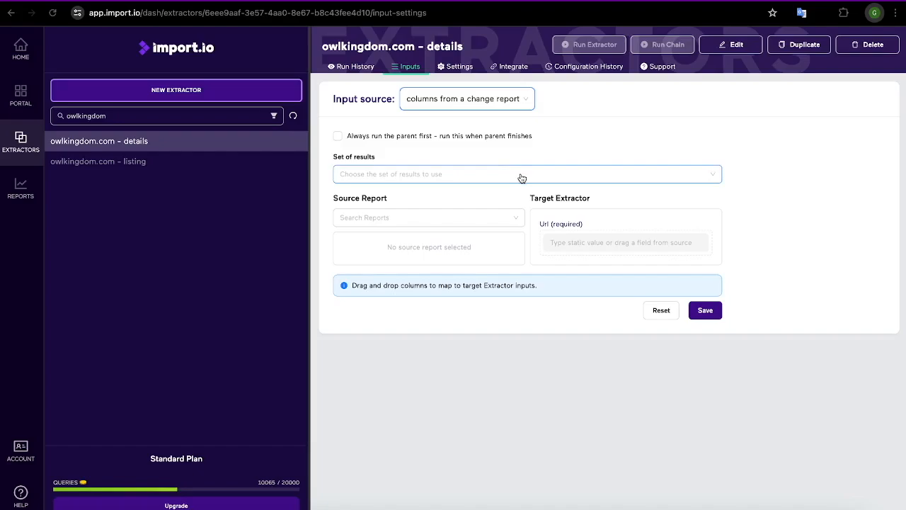
{"action": "left_click", "coordinate": [527, 173]}
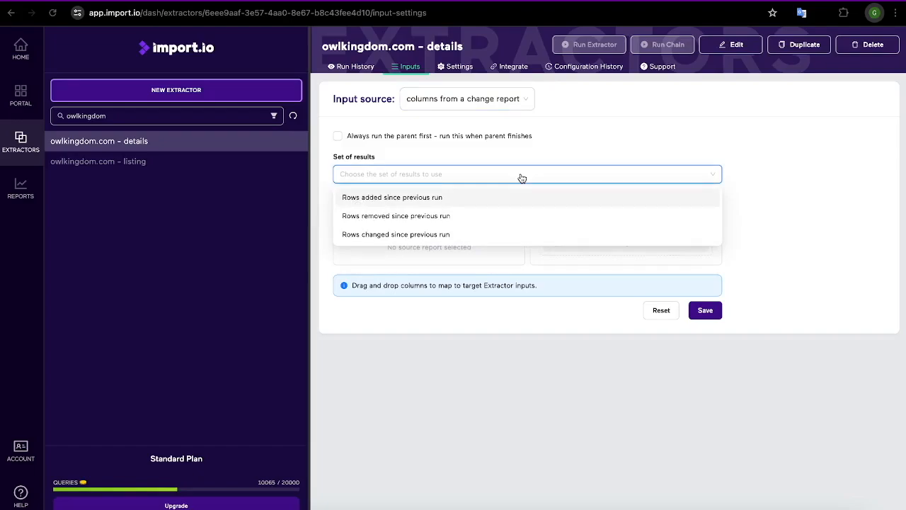
{"action": "mouse_move", "coordinate": [453, 201]}
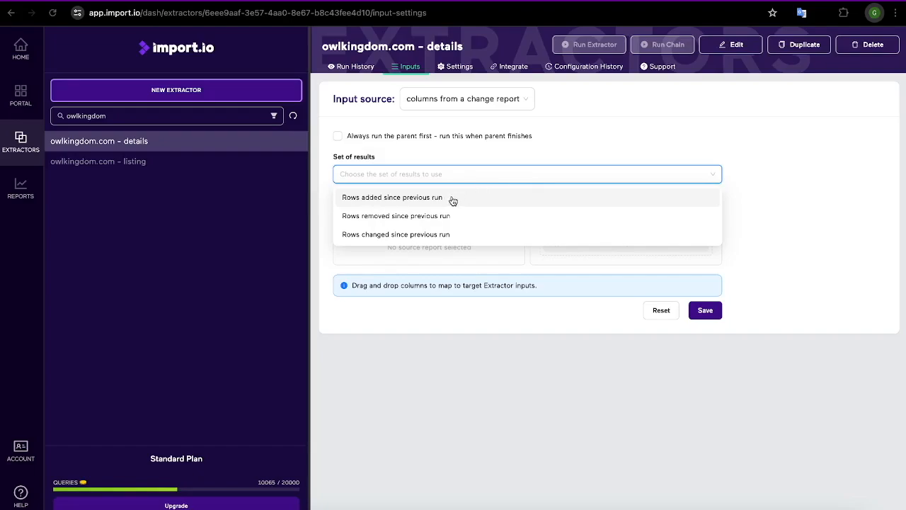
{"action": "mouse_move", "coordinate": [442, 201]}
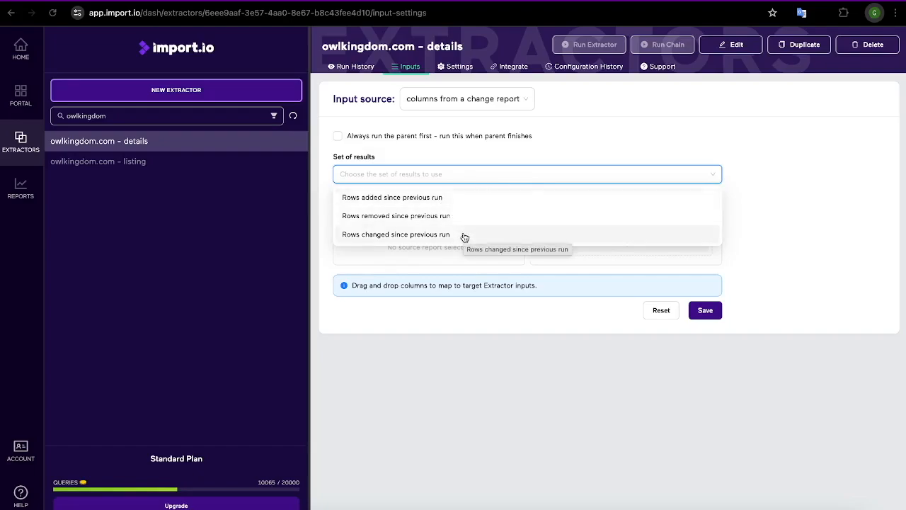
{"action": "mouse_move", "coordinate": [447, 202]}
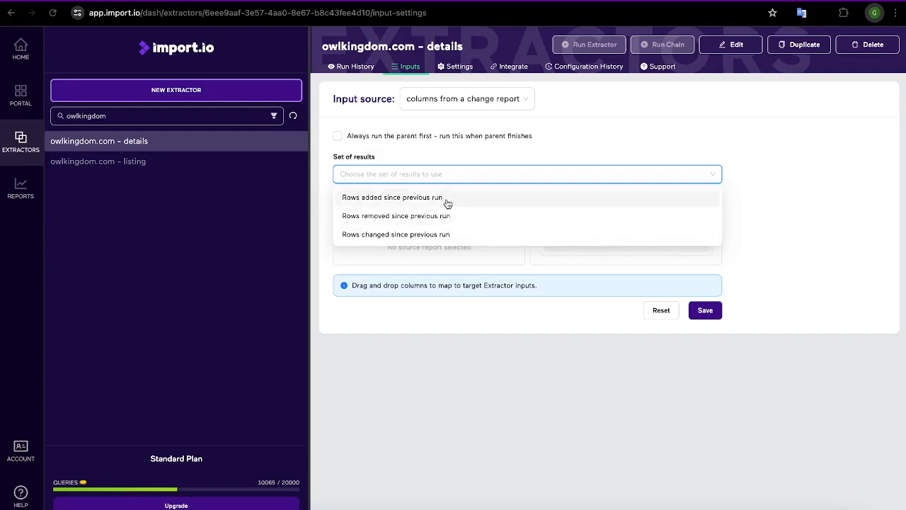
{"action": "left_click", "coordinate": [392, 197]}
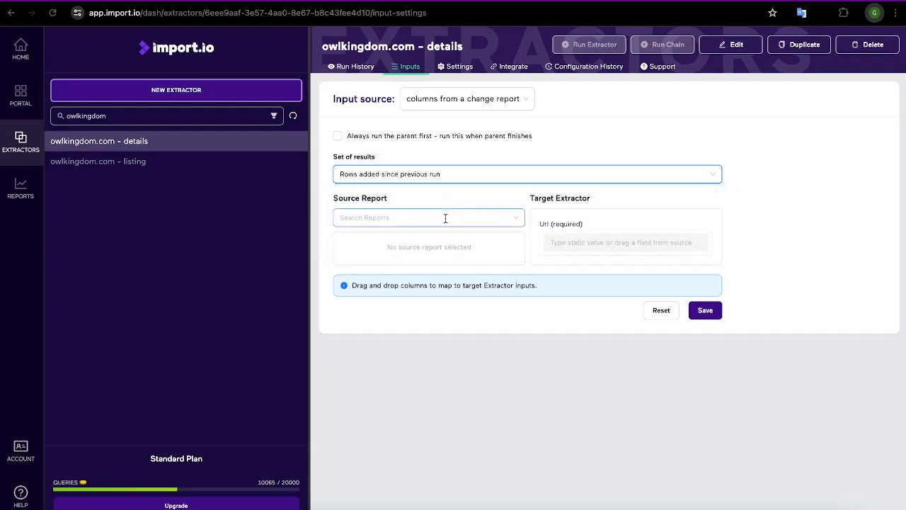
{"action": "left_click", "coordinate": [428, 217]}
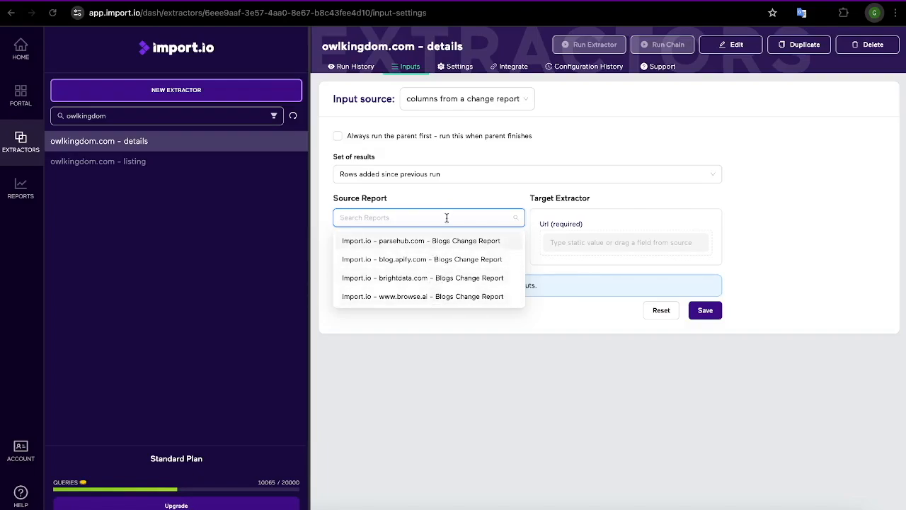
{"action": "left_click", "coordinate": [421, 239]}
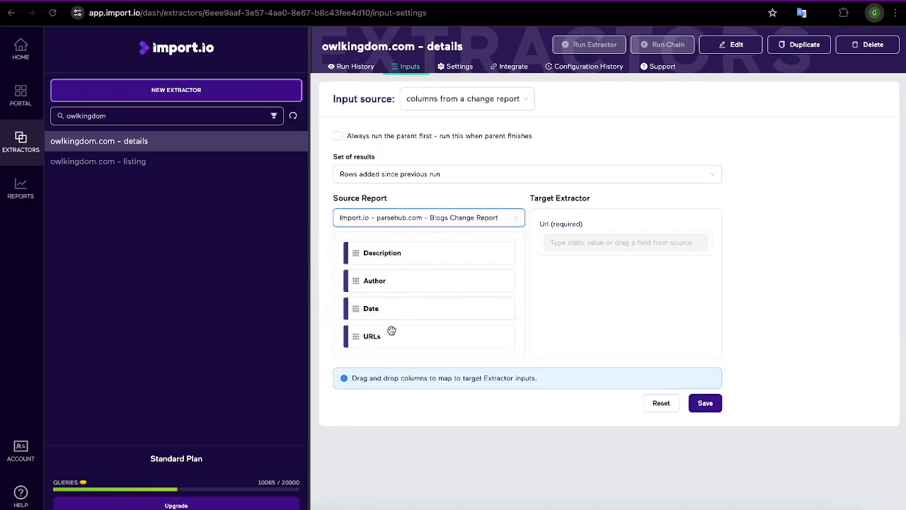
{"action": "left_click_drag", "start_coordinate": [372, 336], "coordinate": [625, 242]}
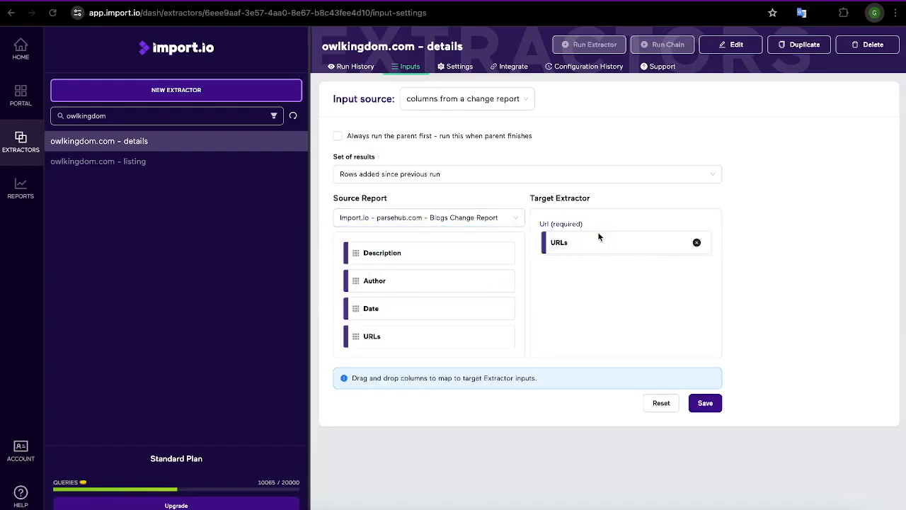
{"action": "mouse_move", "coordinate": [603, 319]}
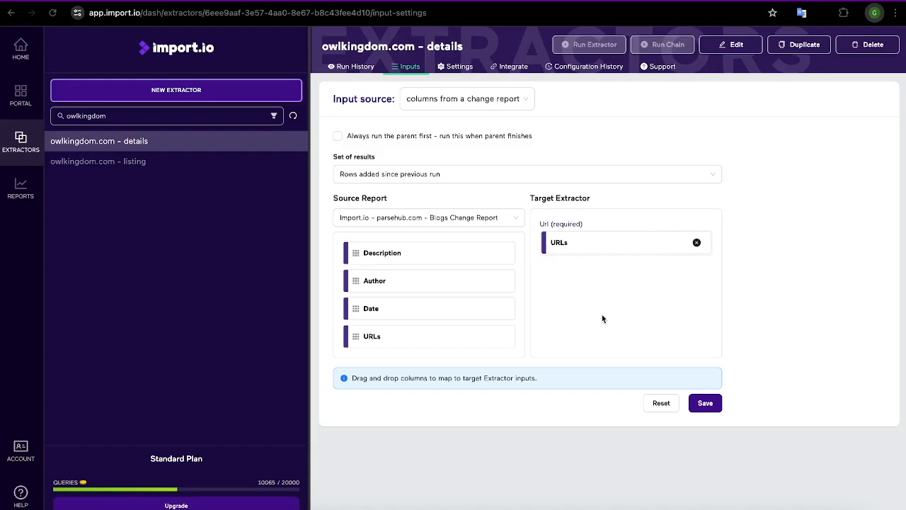
{"action": "mouse_move", "coordinate": [489, 341]}
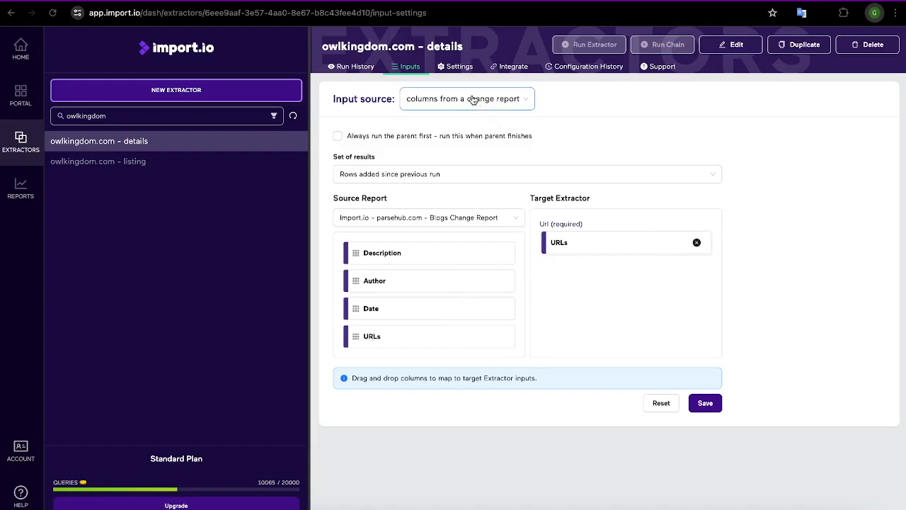
- Open the details extractor's settings and try Enable screen capture, leaving it off
{"action": "left_click", "coordinate": [459, 66]}
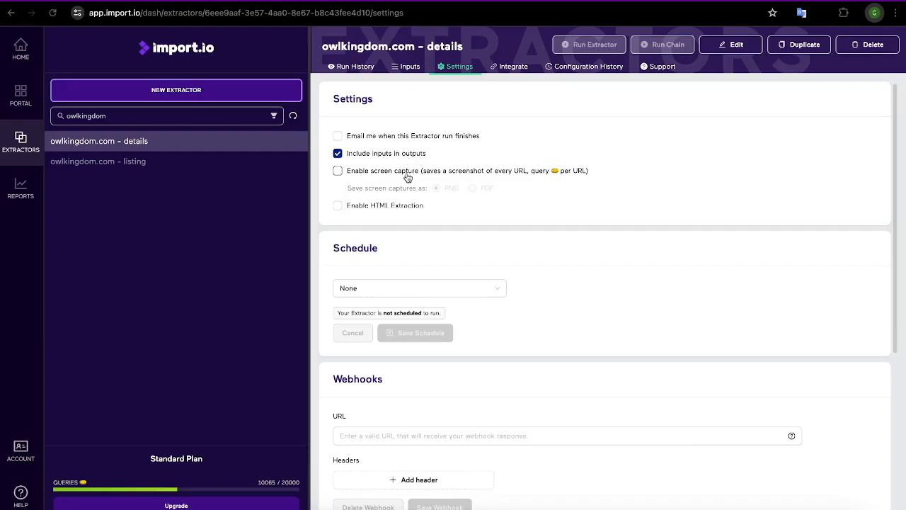
{"action": "mouse_move", "coordinate": [359, 177]}
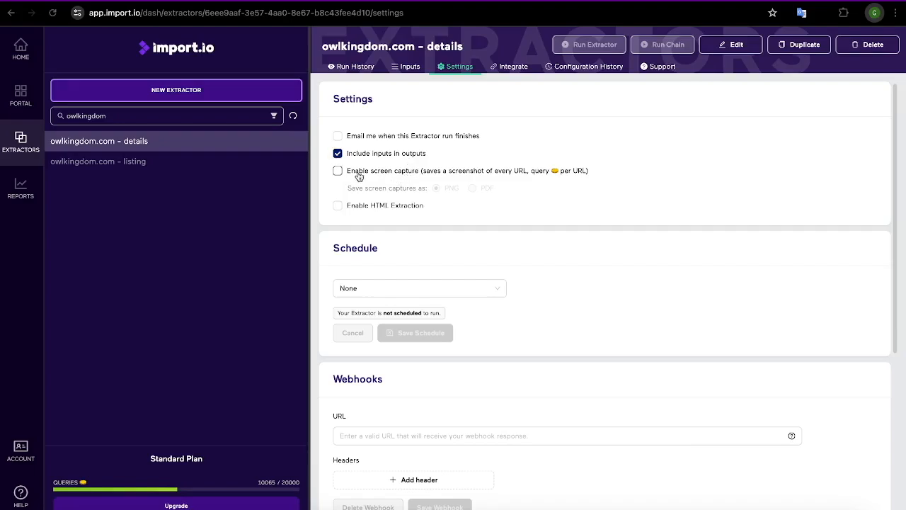
{"action": "left_click", "coordinate": [338, 170]}
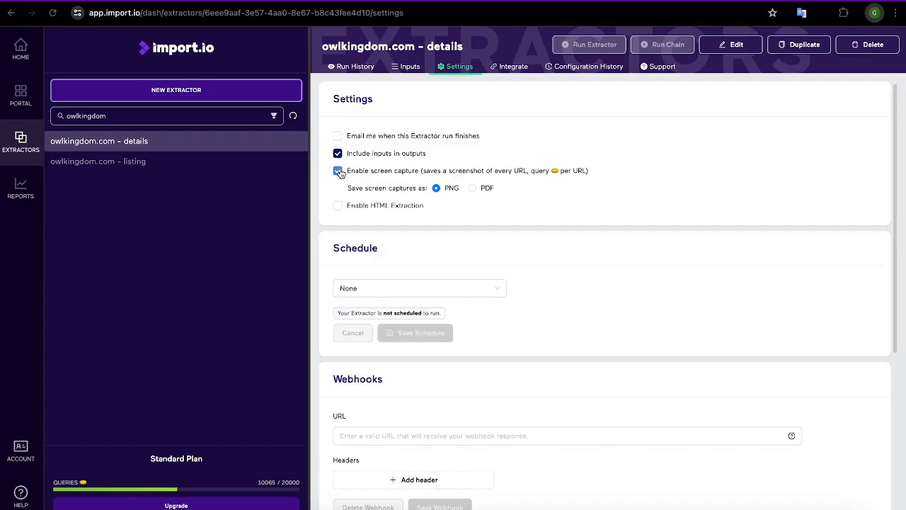
{"action": "left_click", "coordinate": [337, 170]}
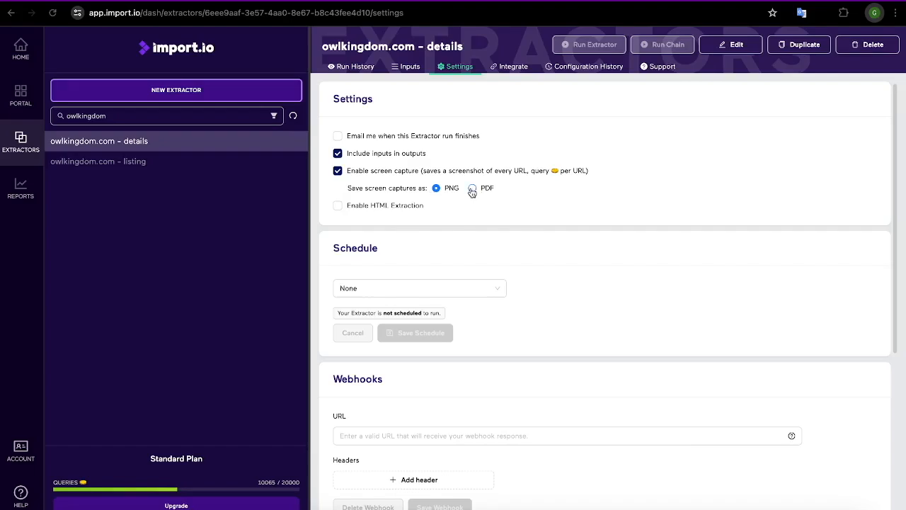
{"action": "left_click", "coordinate": [338, 170]}
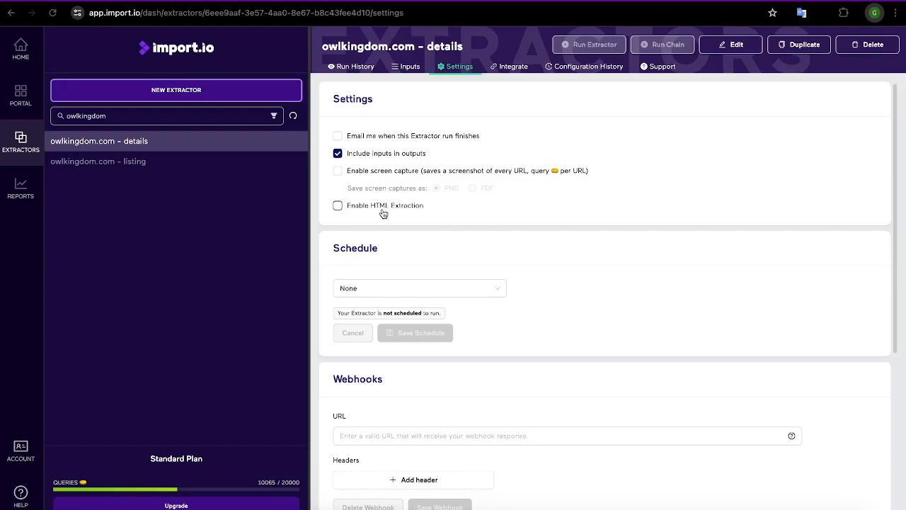
{"action": "scroll", "scroll_direction": "down", "scroll_amount": 3}
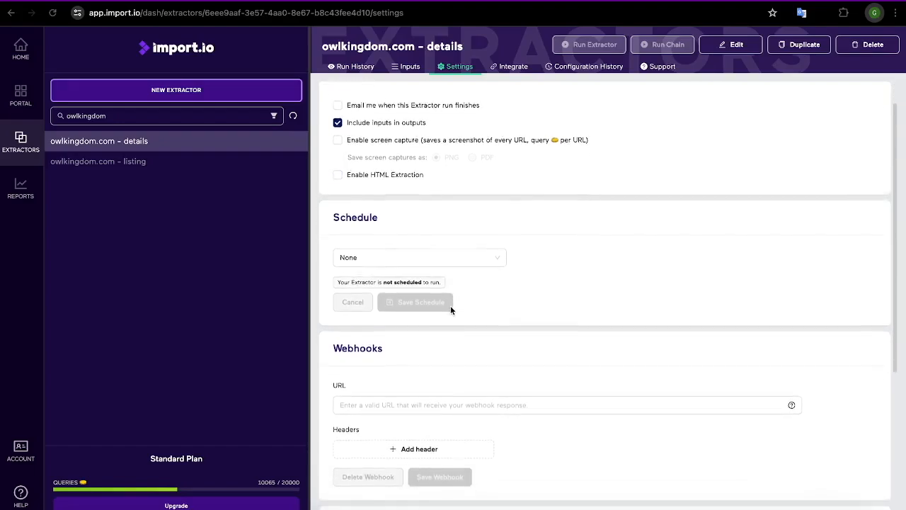
{"action": "scroll", "scroll_direction": "up", "scroll_amount": 3}
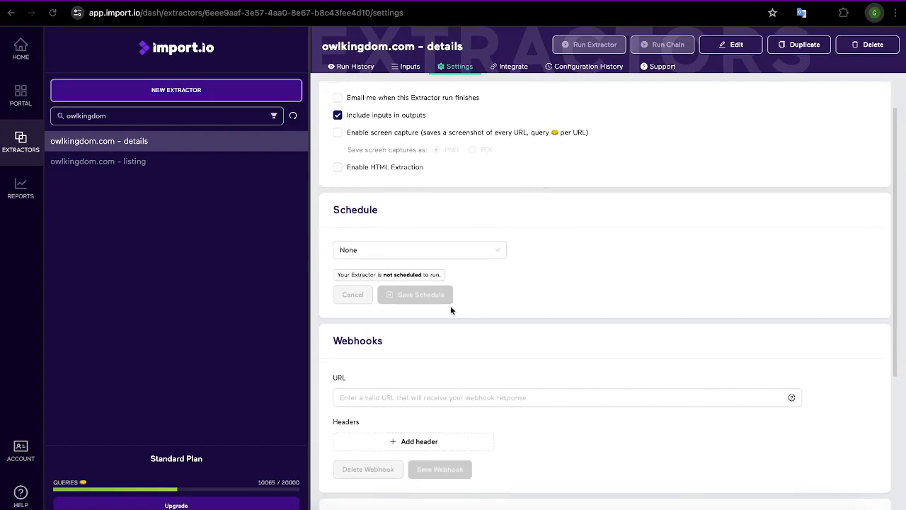
{"action": "scroll", "scroll_direction": "down", "scroll_amount": 3}
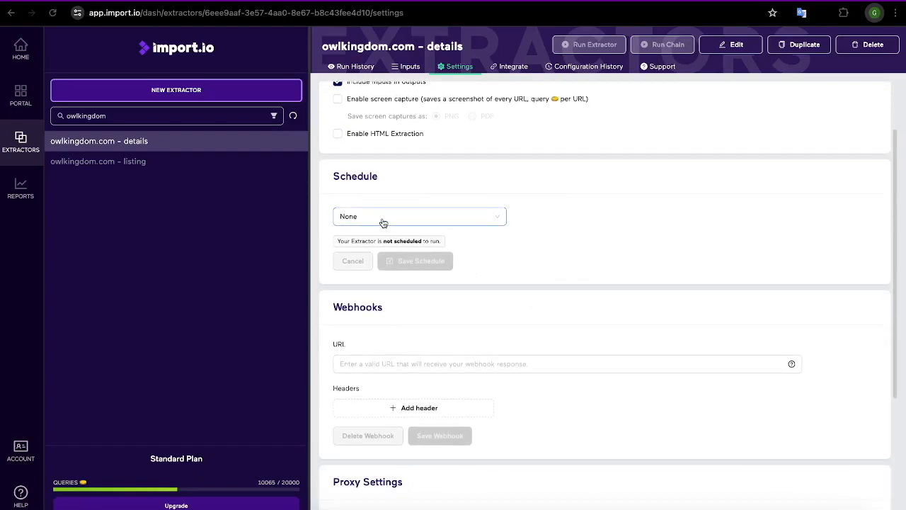
{"action": "left_click", "coordinate": [419, 216]}
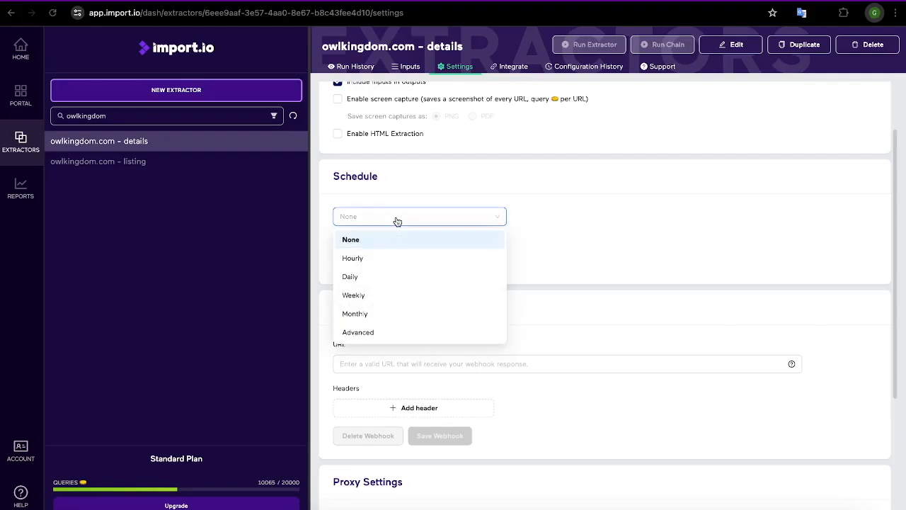
{"action": "mouse_move", "coordinate": [400, 257]}
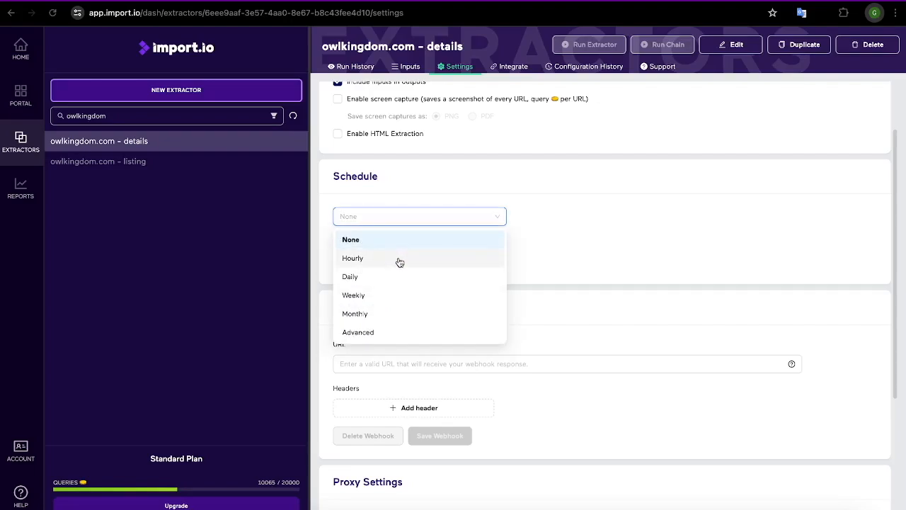
{"action": "mouse_move", "coordinate": [395, 294]}
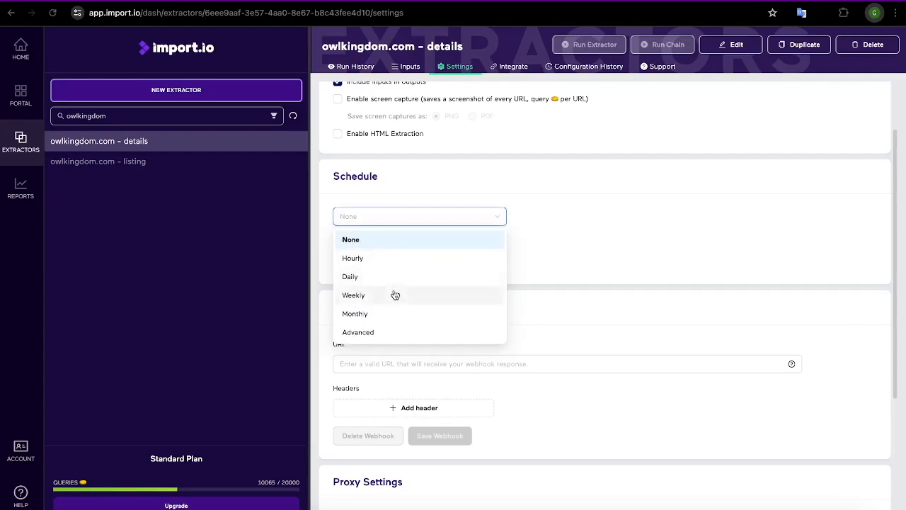
{"action": "mouse_move", "coordinate": [386, 335]}
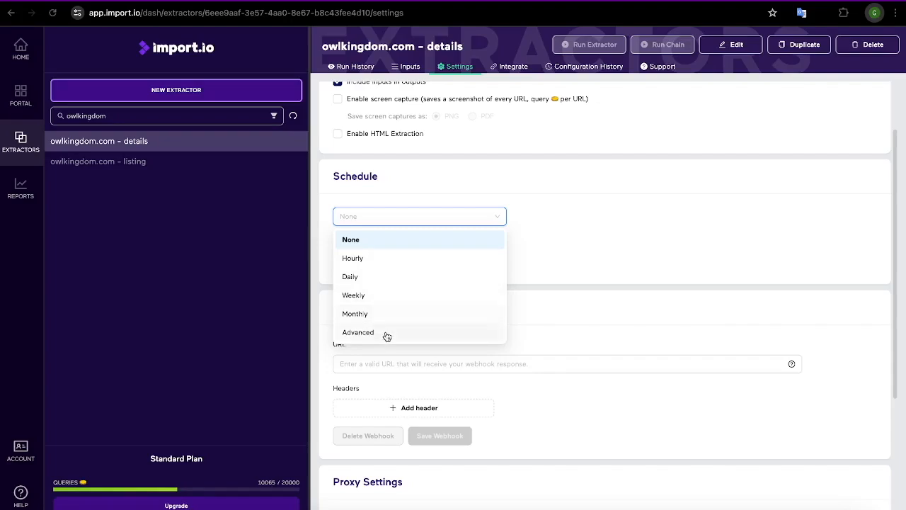
{"action": "mouse_move", "coordinate": [500, 215]}
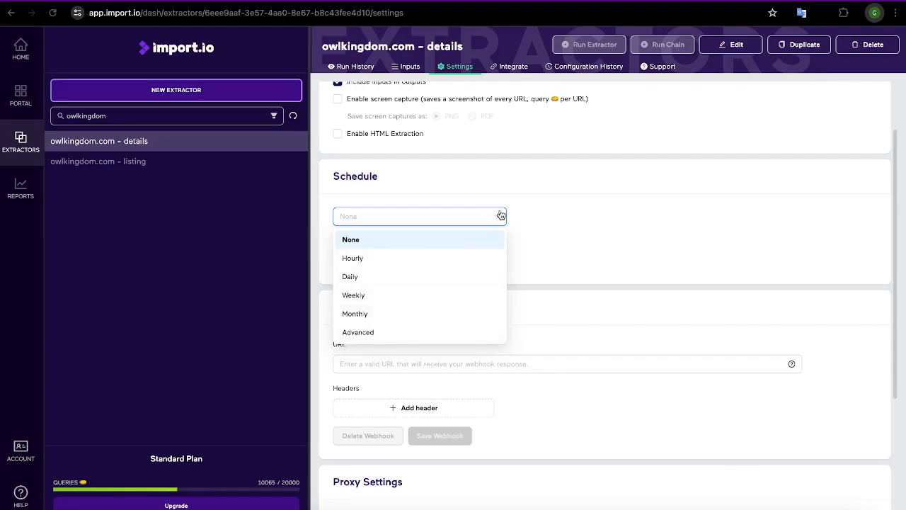
{"action": "left_click", "coordinate": [350, 239]}
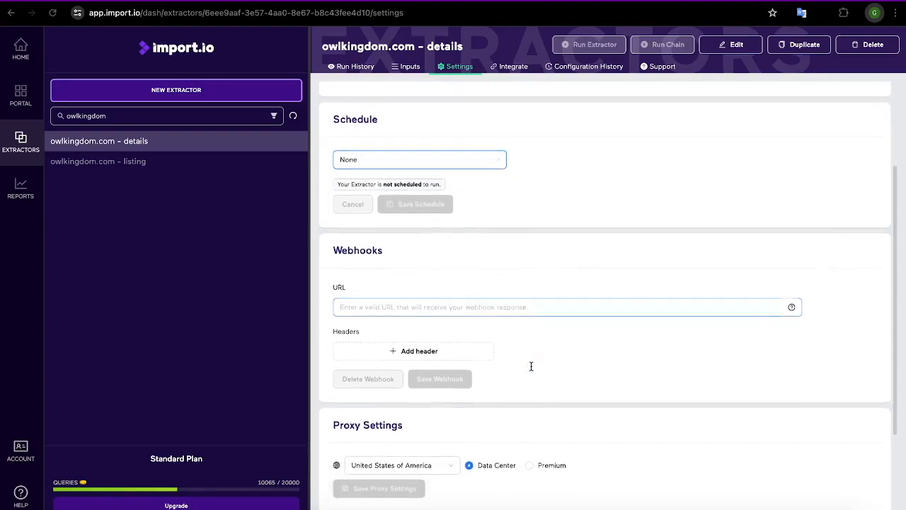
{"action": "scroll", "scroll_direction": "down", "scroll_amount": 3}
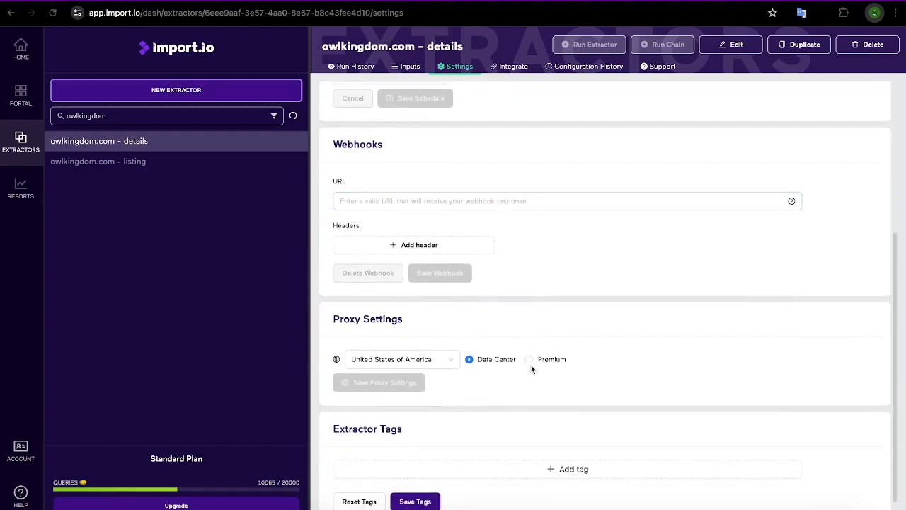
{"action": "left_click", "coordinate": [538, 201]}
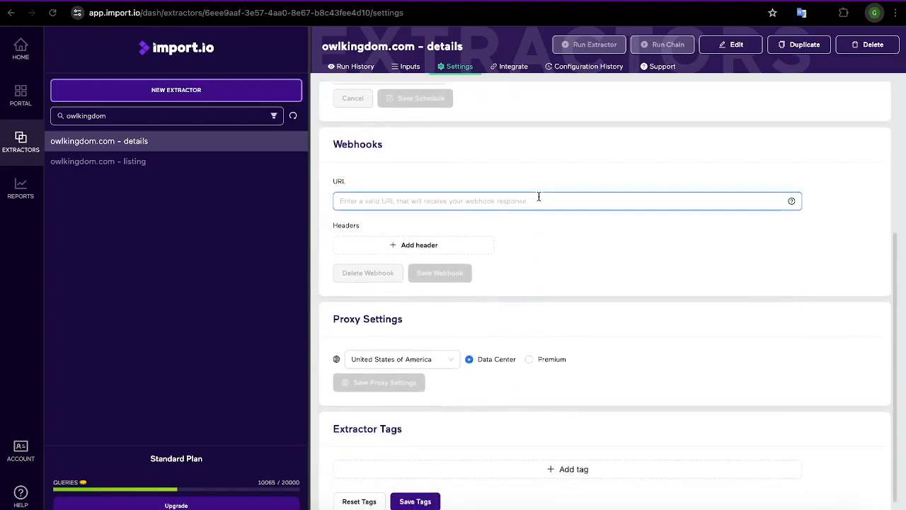
{"action": "mouse_move", "coordinate": [537, 234]}
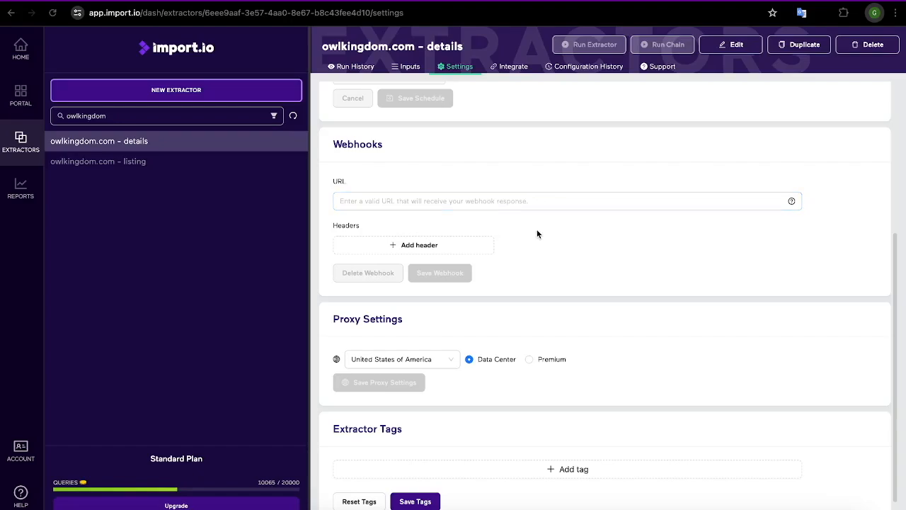
{"action": "left_click", "coordinate": [413, 245]}
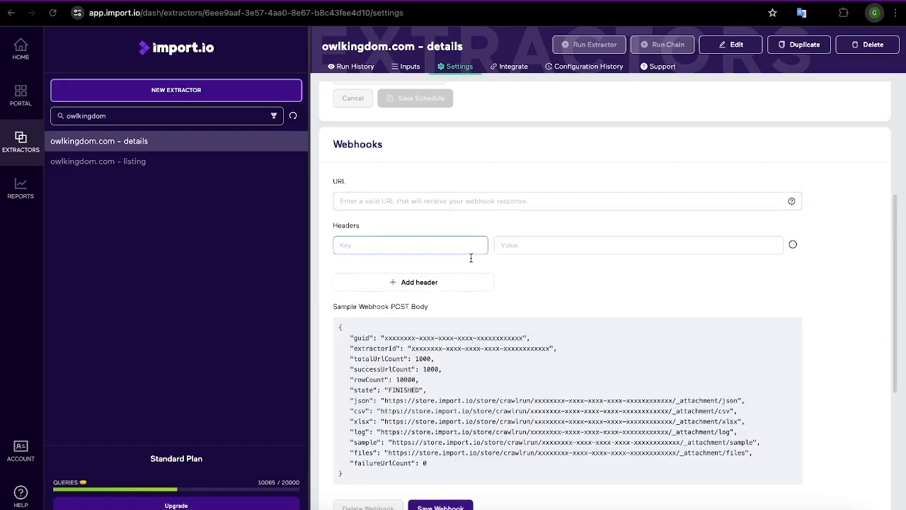
{"action": "scroll", "scroll_direction": "down", "scroll_amount": 3}
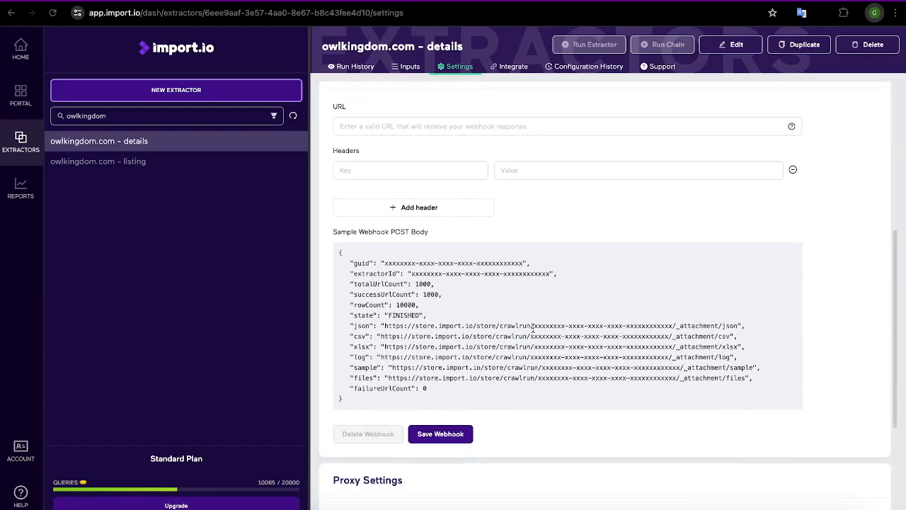
{"action": "left_click", "coordinate": [637, 170]}
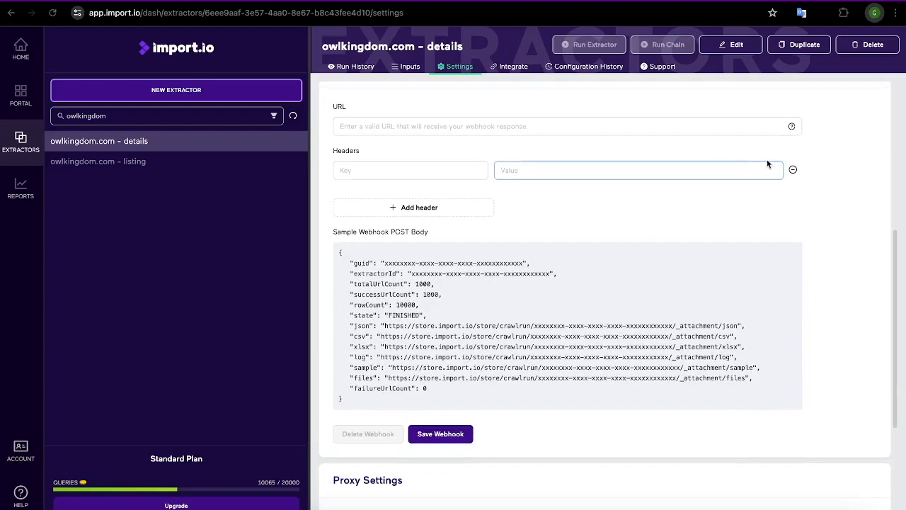
{"action": "scroll", "scroll_direction": "down", "scroll_amount": 3}
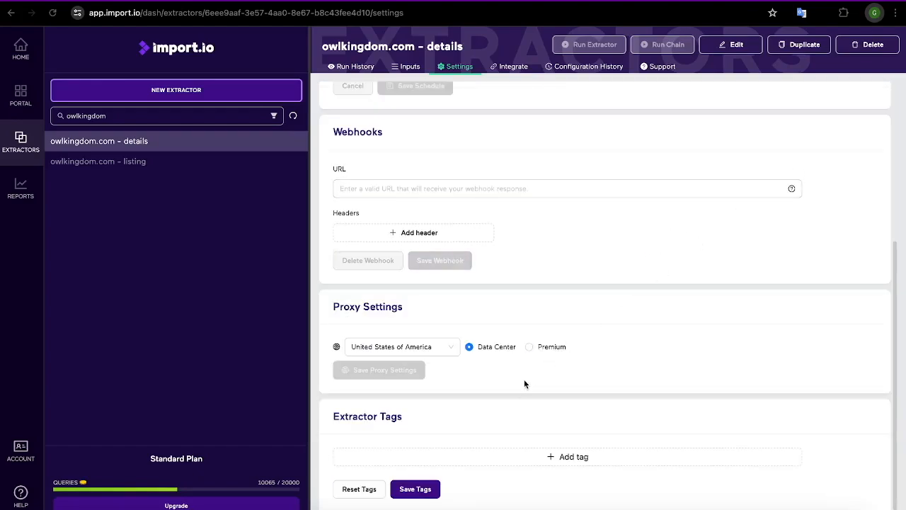
{"action": "mouse_move", "coordinate": [454, 360]}
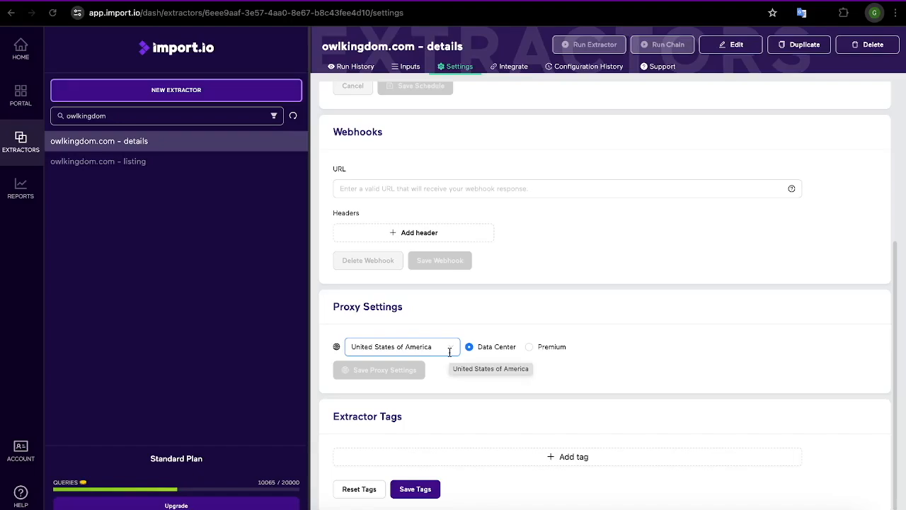
{"action": "left_click", "coordinate": [400, 346]}
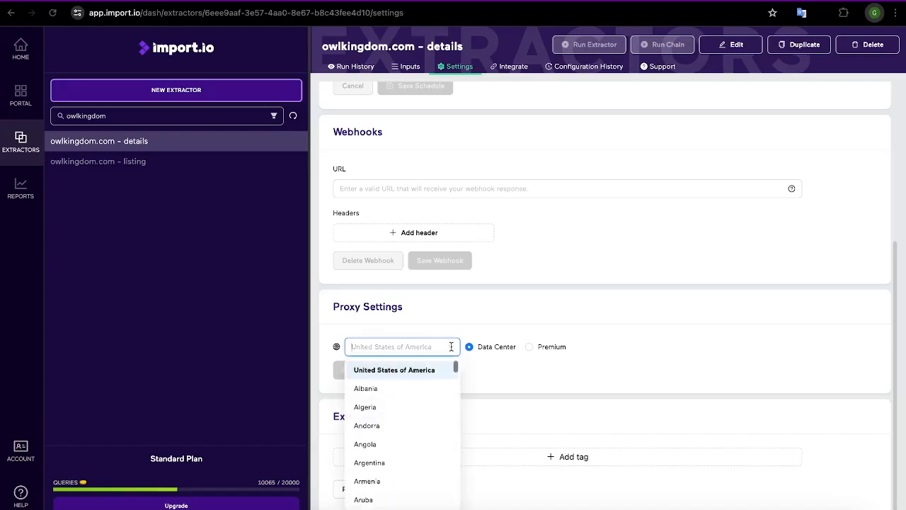
{"action": "scroll", "scroll_direction": "down", "scroll_amount": 3}
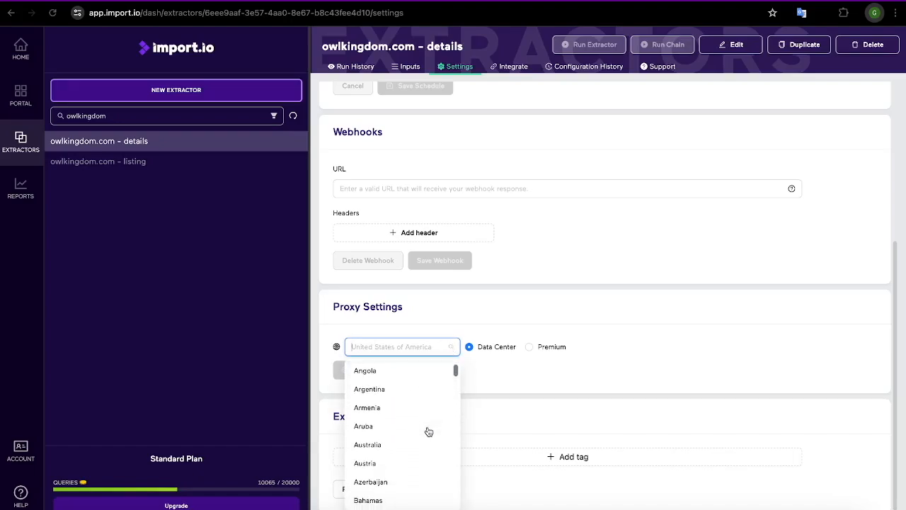
{"action": "scroll", "scroll_direction": "down", "scroll_amount": 3}
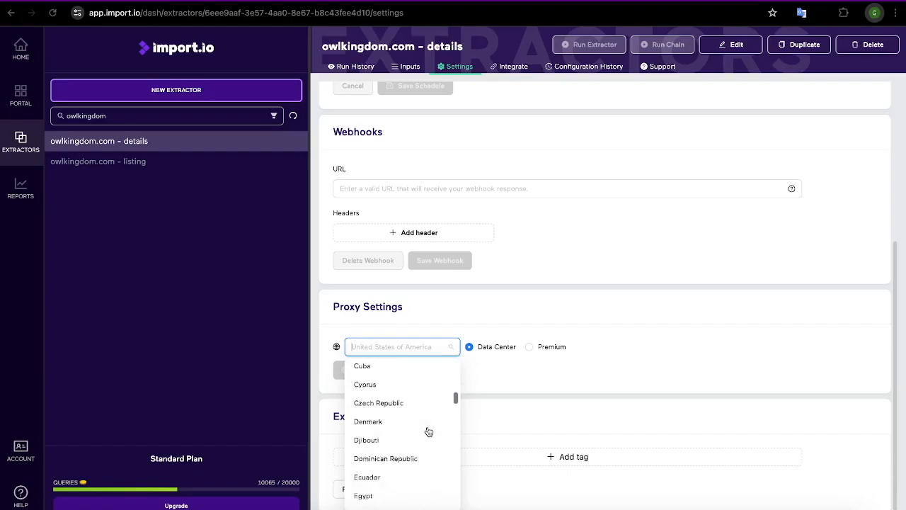
{"action": "scroll", "scroll_direction": "down", "scroll_amount": 3}
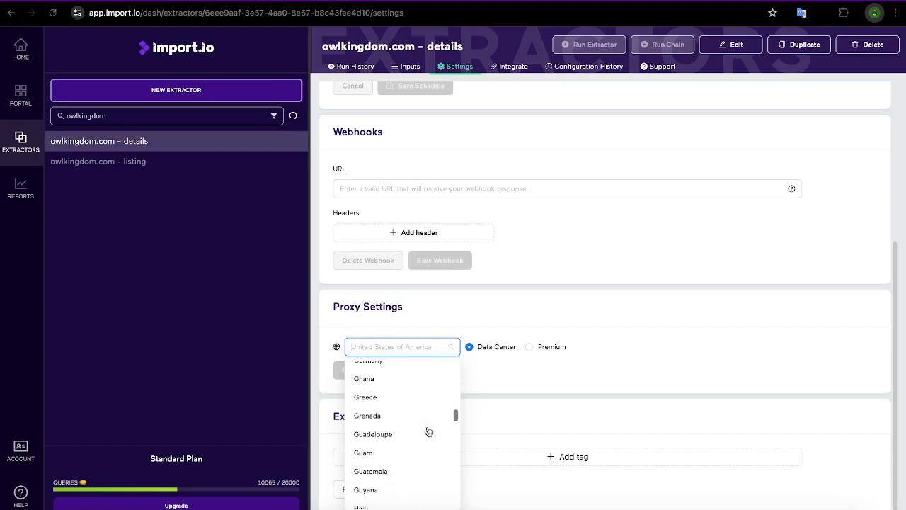
{"action": "scroll", "scroll_direction": "down", "scroll_amount": 3}
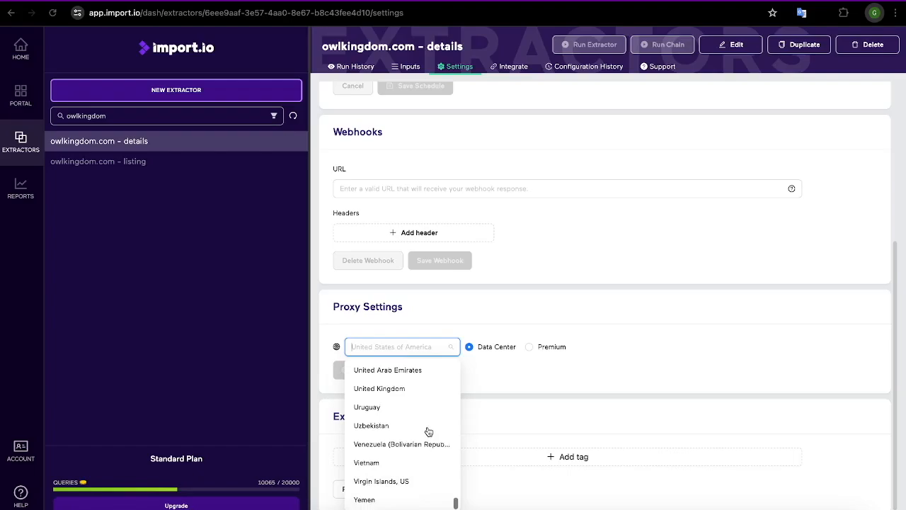
{"action": "mouse_move", "coordinate": [480, 387]}
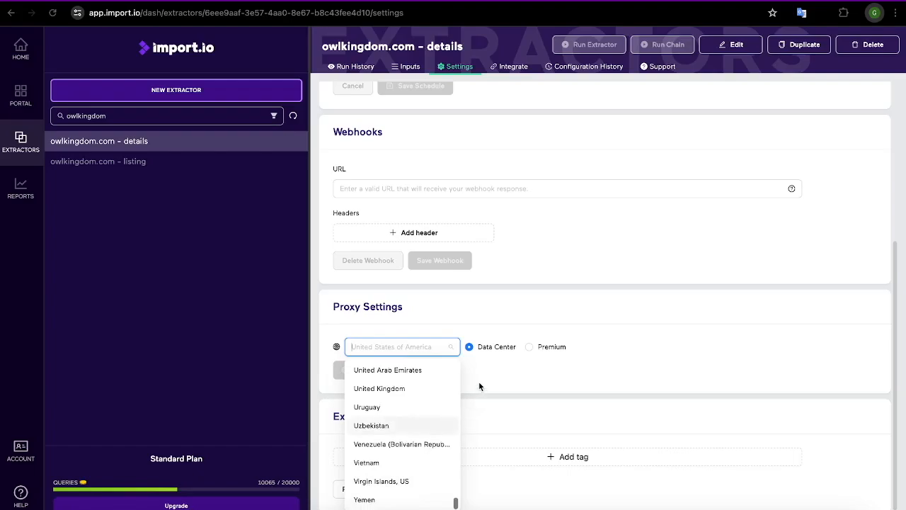
{"action": "left_click", "coordinate": [479, 386]}
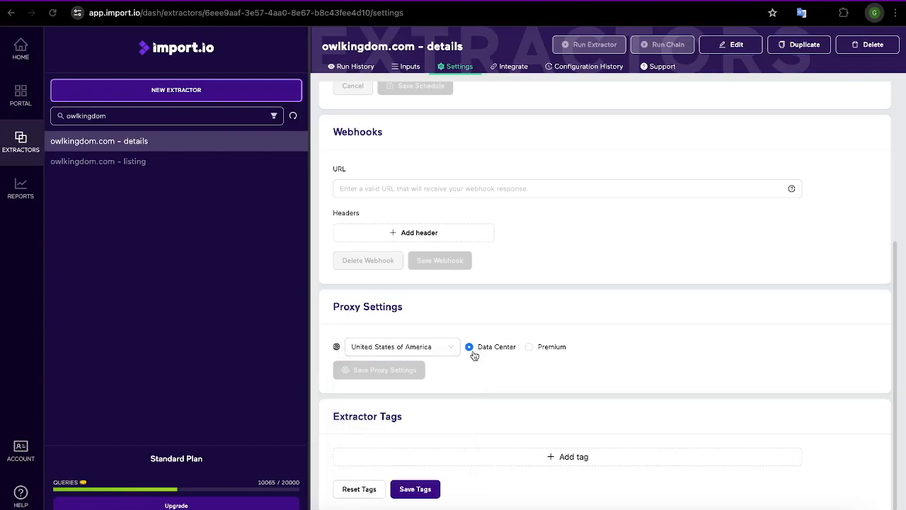
{"action": "mouse_move", "coordinate": [529, 347]}
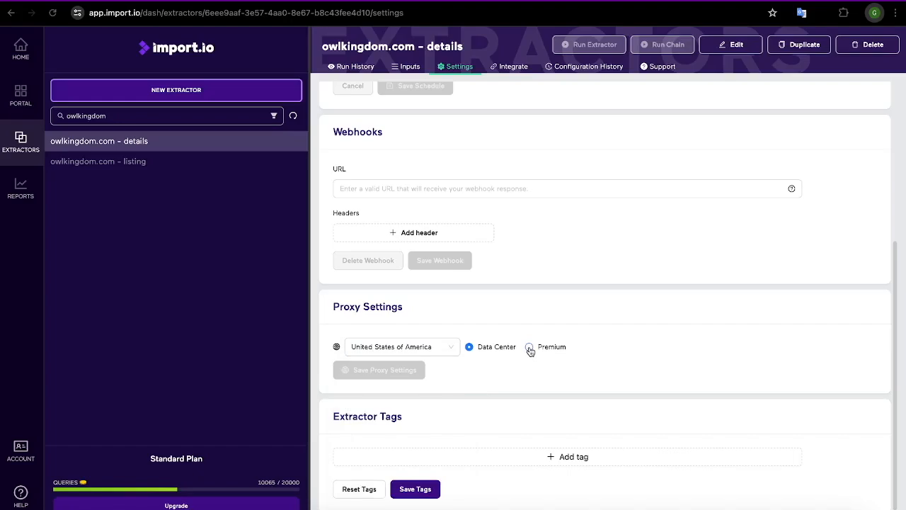
{"action": "mouse_move", "coordinate": [520, 374]}
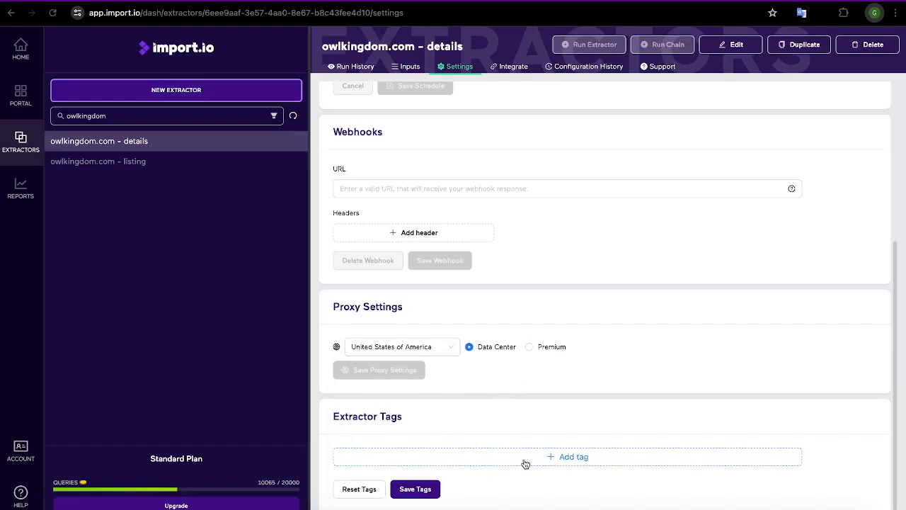
{"action": "left_click", "coordinate": [567, 455]}
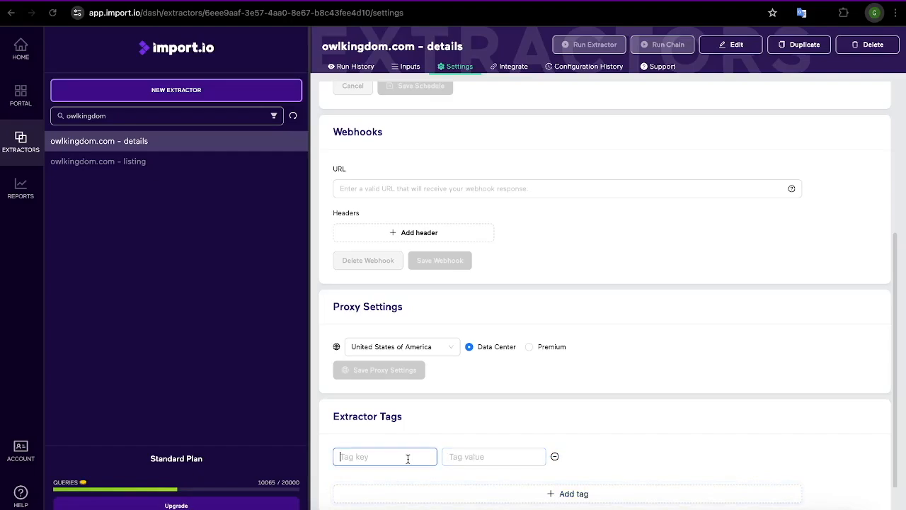
{"action": "left_click", "coordinate": [494, 456]}
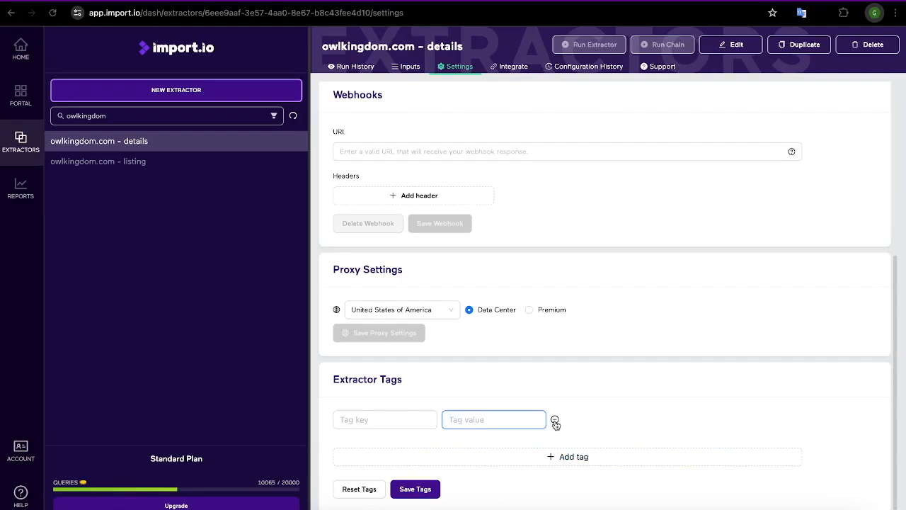
{"action": "scroll", "scroll_direction": "up", "scroll_amount": 3}
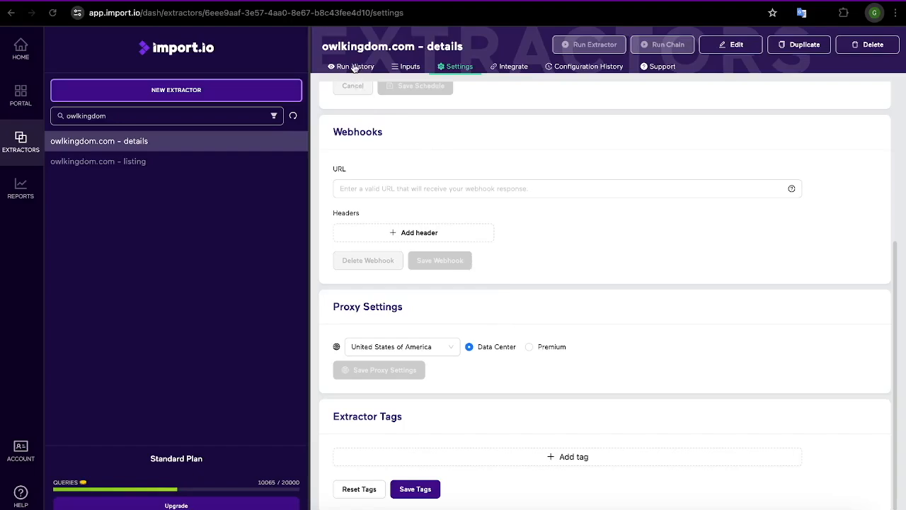
- Show the listing extractor's Run History with its six past runs
{"action": "left_click", "coordinate": [98, 161]}
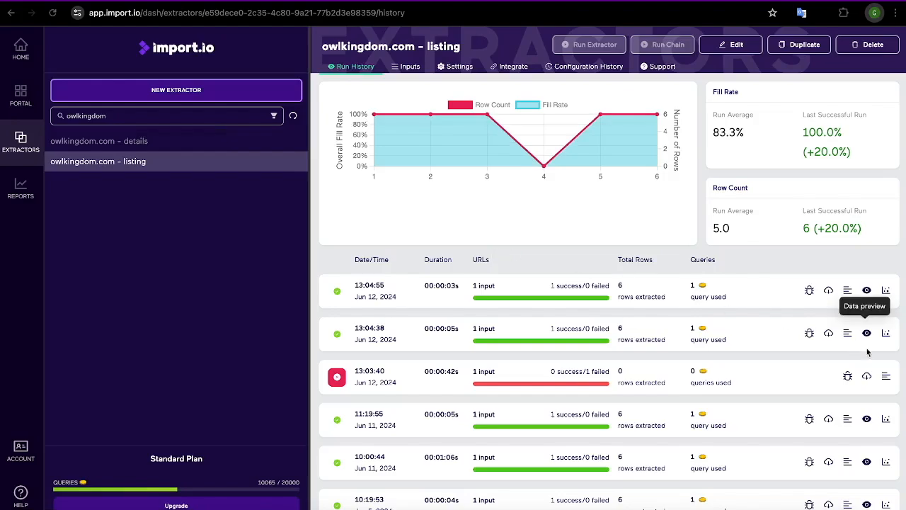
{"action": "mouse_move", "coordinate": [890, 389]}
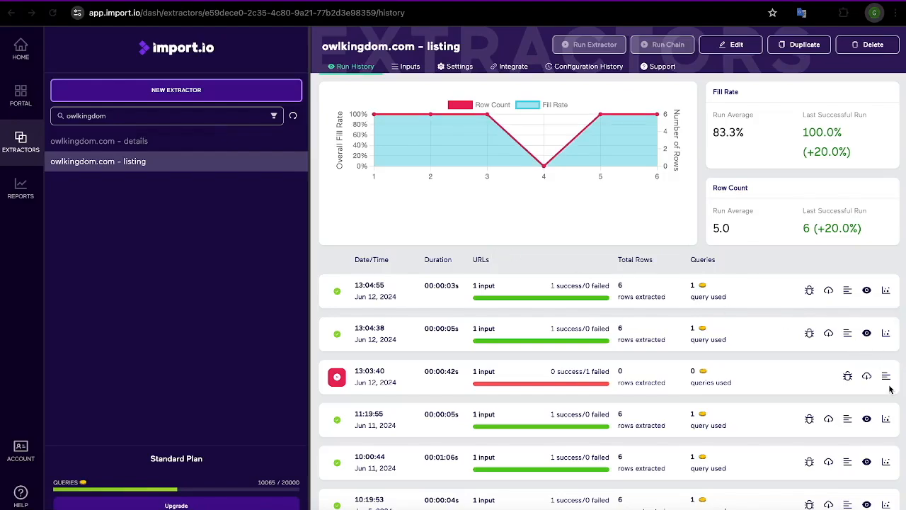